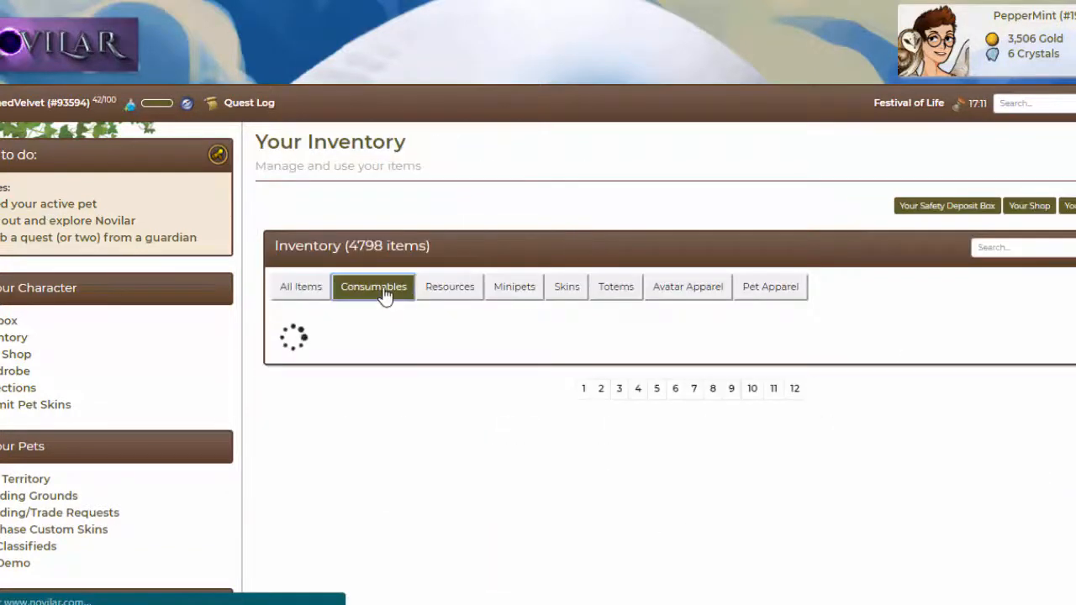
Feed Broccoli to the pet StainedVelvet, raising its hunger to 57.
left_click(374, 287)
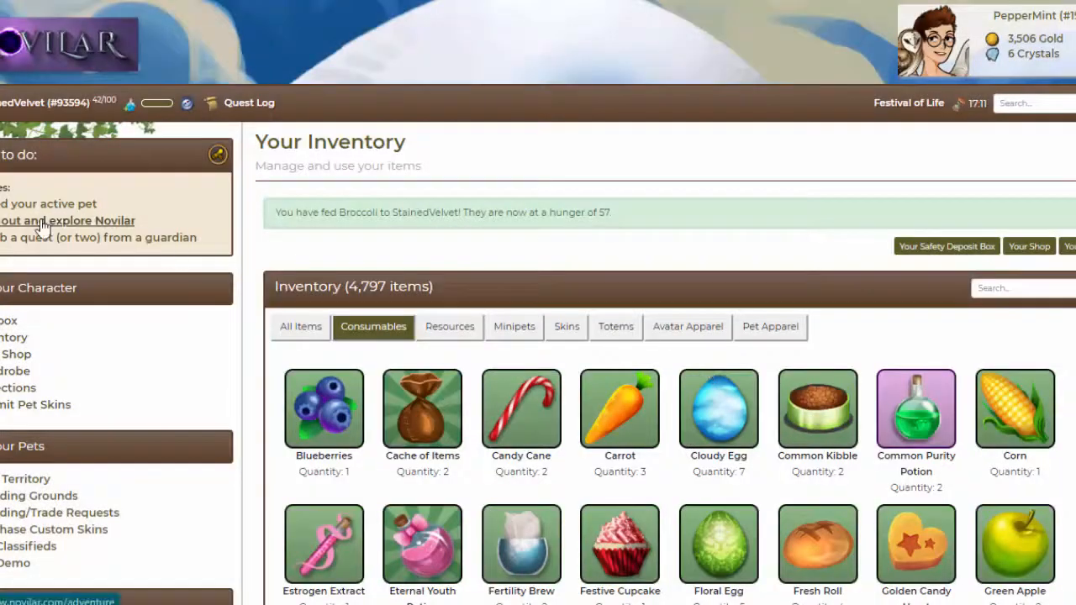
Go out to the world map and check the Savannah guardian's item request.
left_click(67, 203)
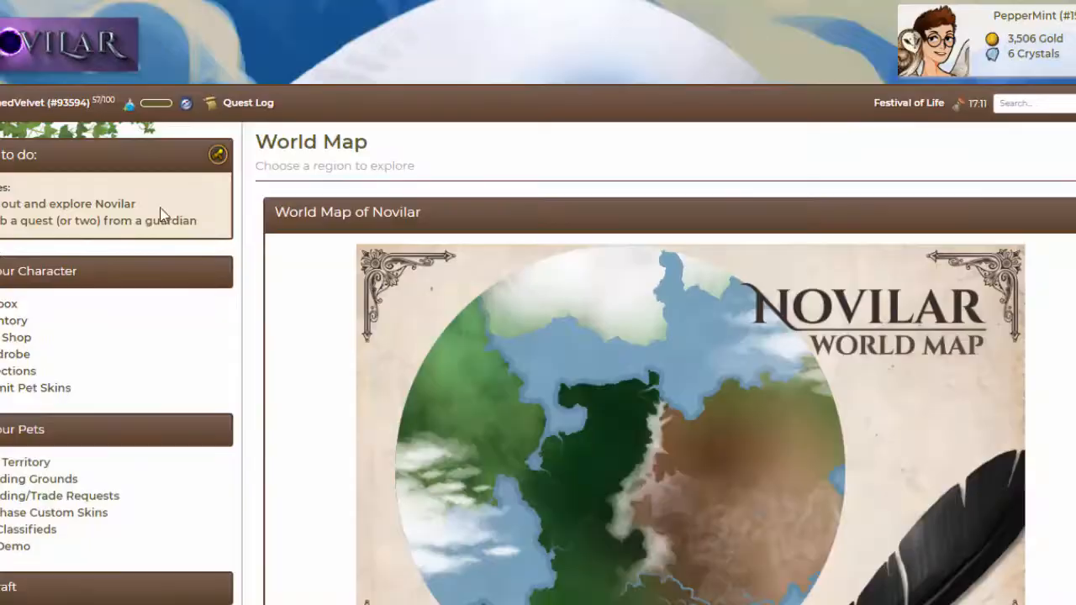
scroll("down", 3)
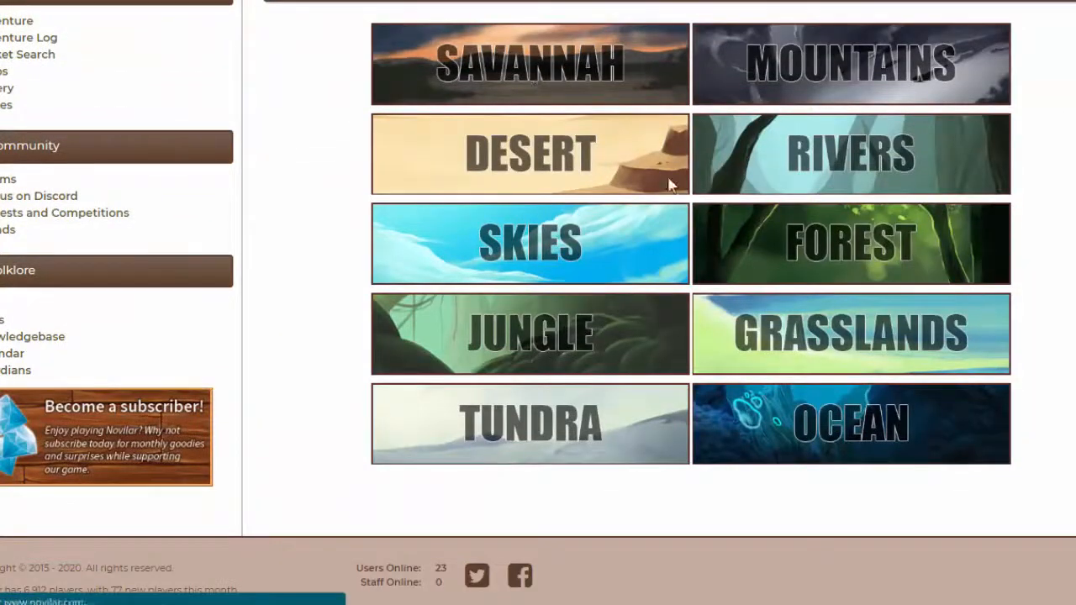
left_click(530, 63)
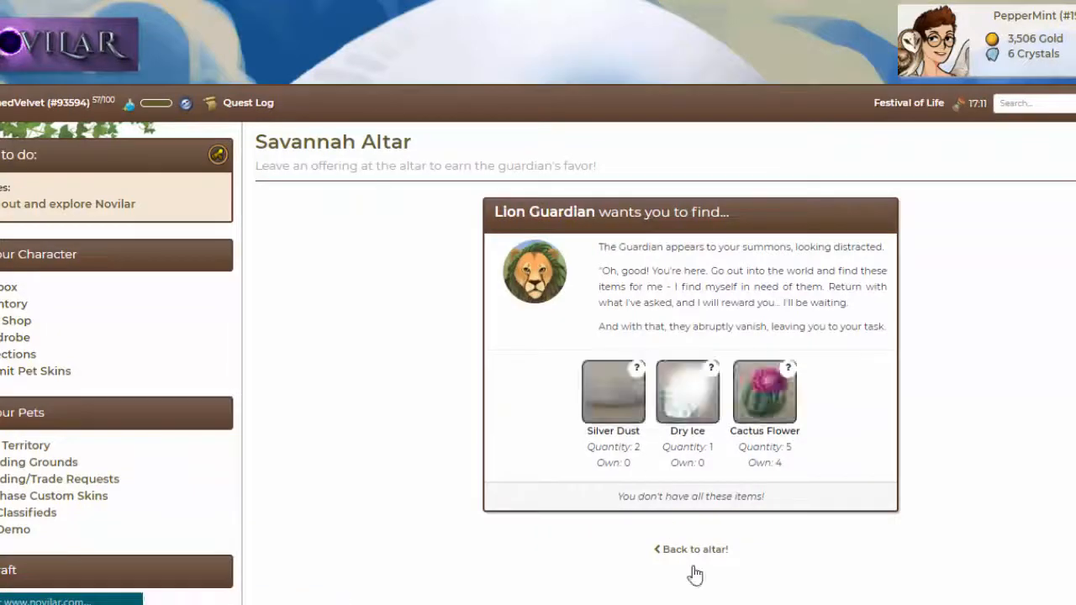
left_click(689, 549)
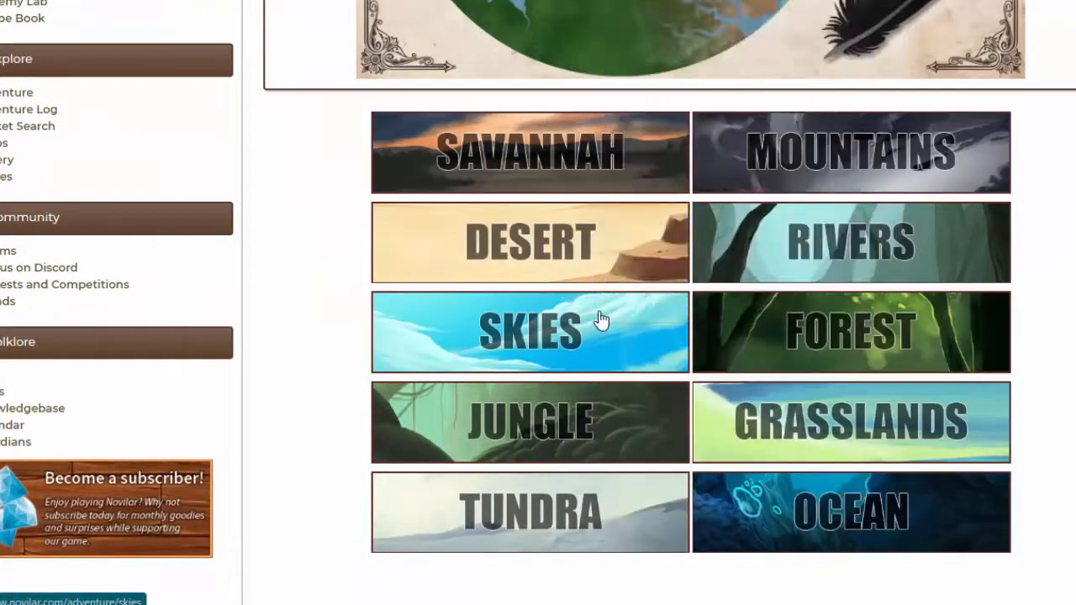
Summon the Skies guardian at its altar and turn in the quest offering.
left_click(529, 330)
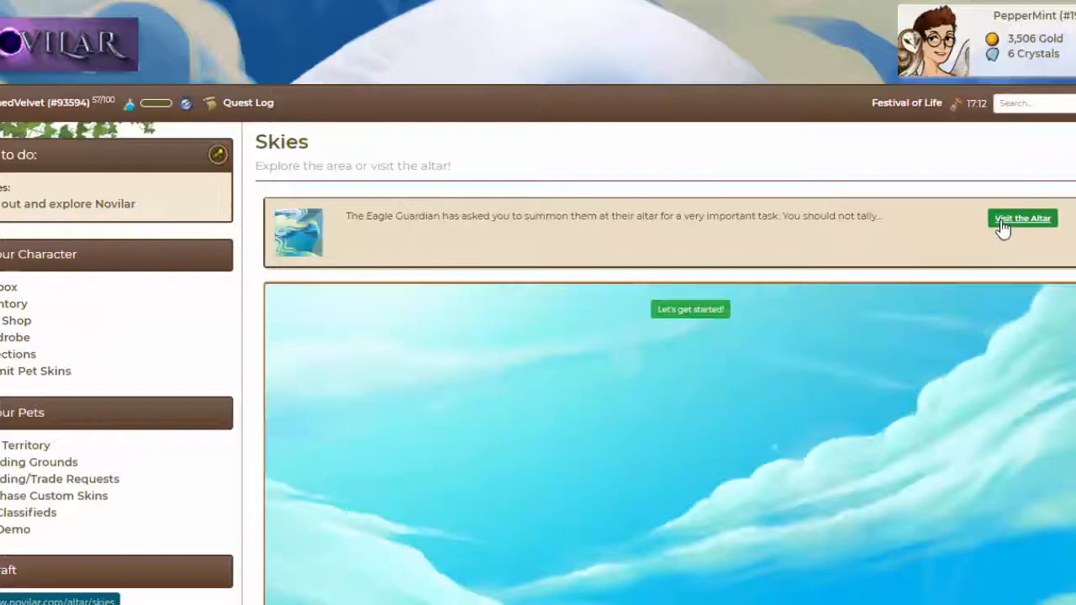
left_click(1022, 219)
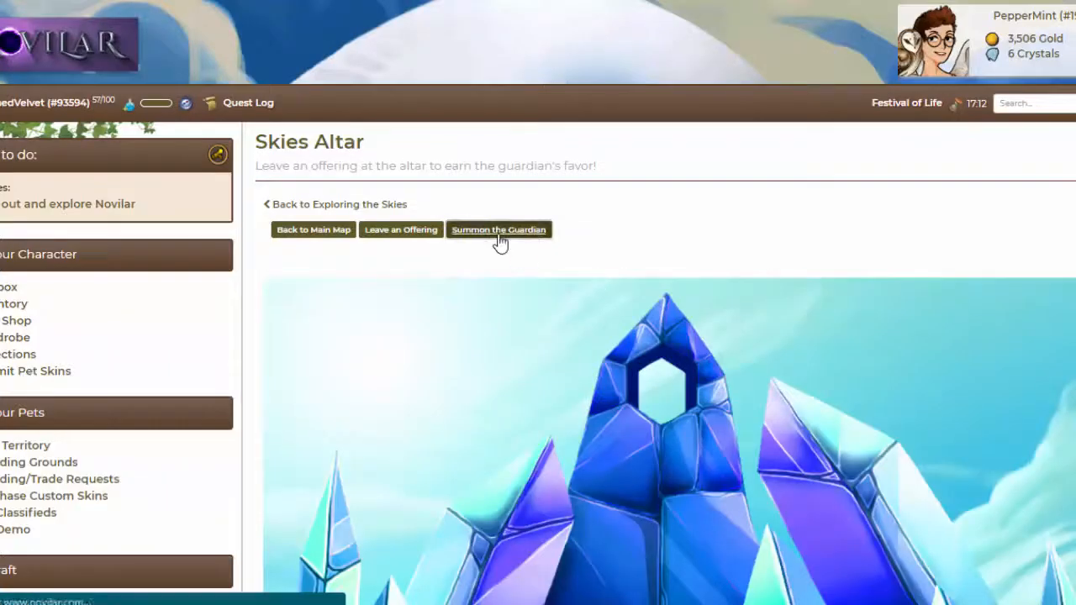
left_click(497, 229)
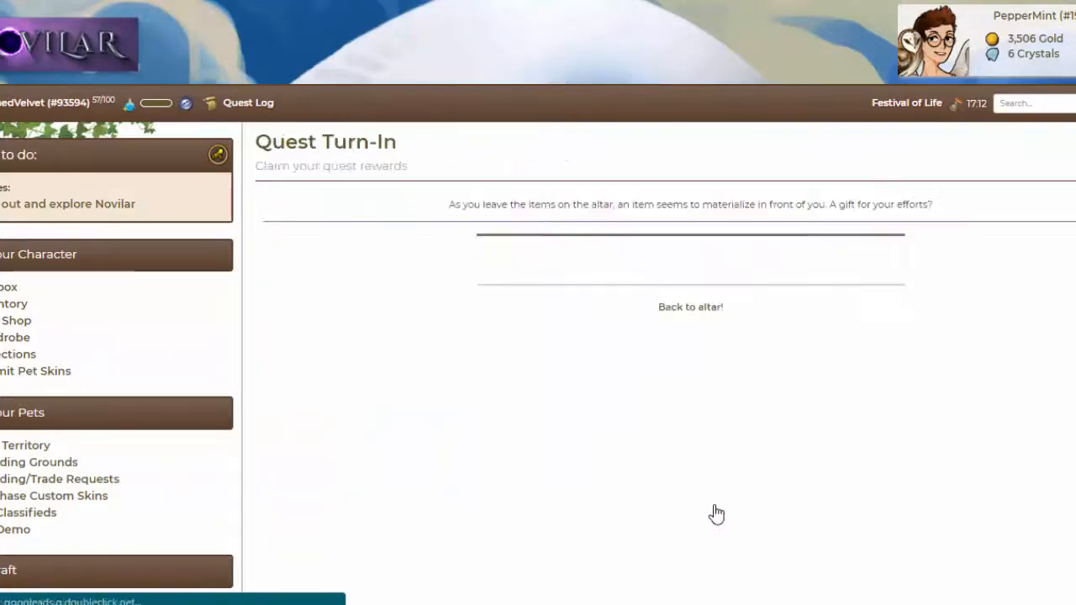
left_click(690, 306)
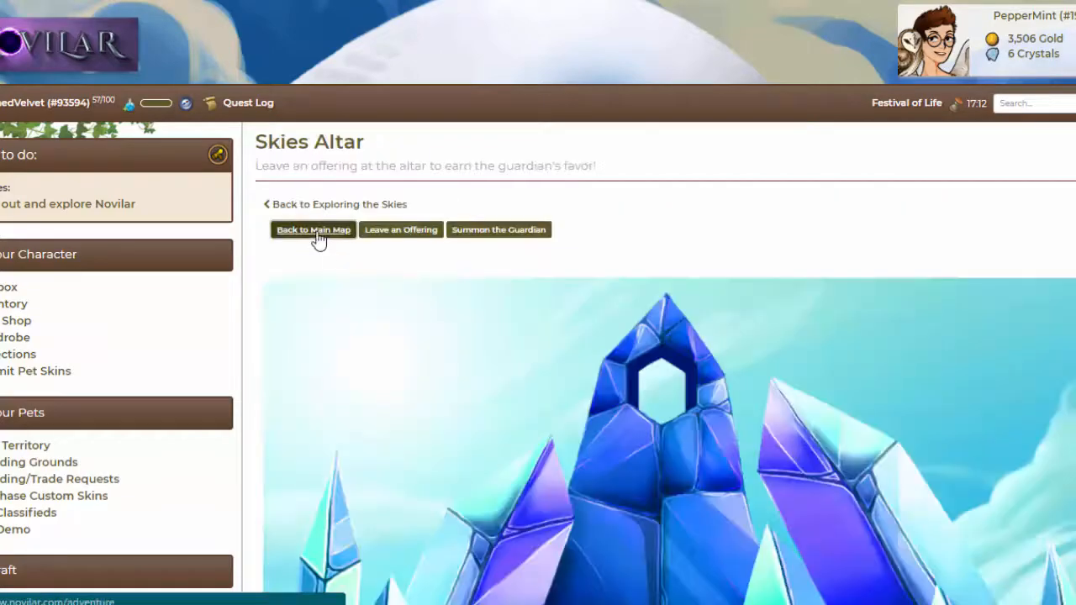
Return to the world map and visit the Forest altar.
left_click(313, 229)
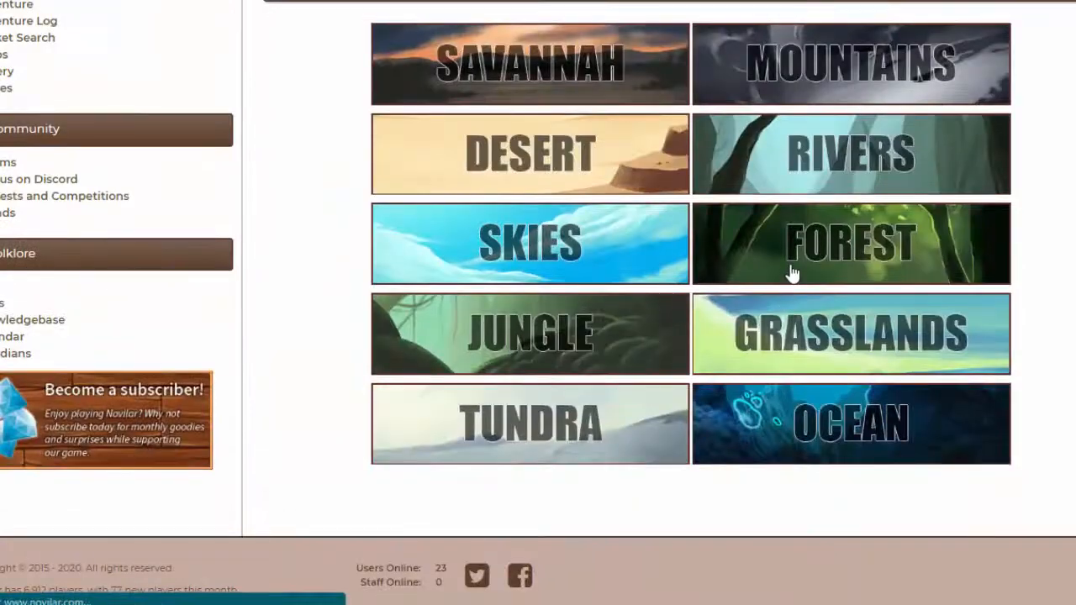
left_click(850, 244)
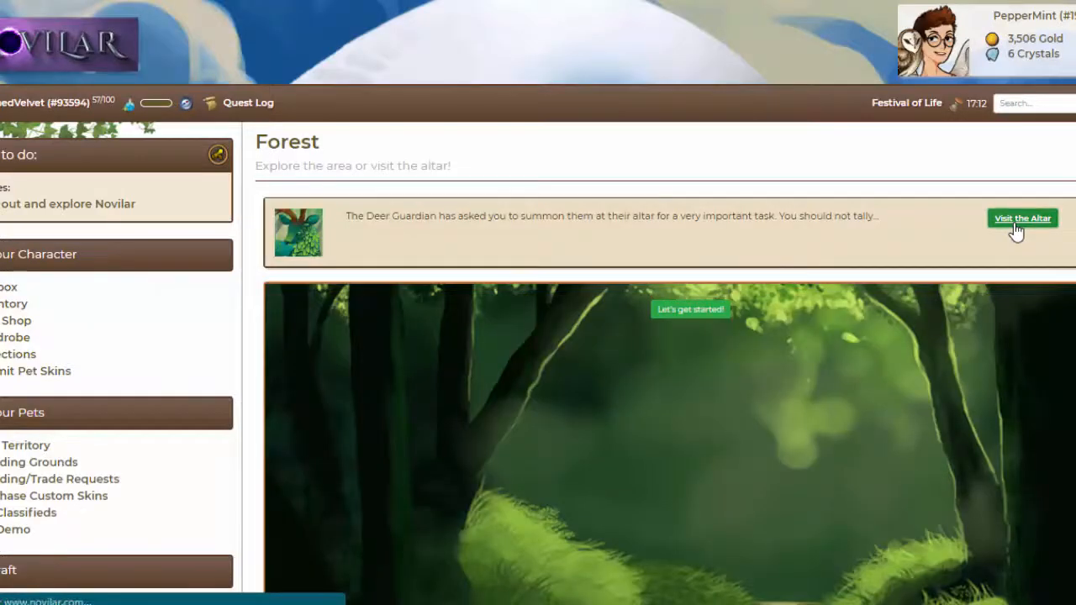
left_click(1022, 218)
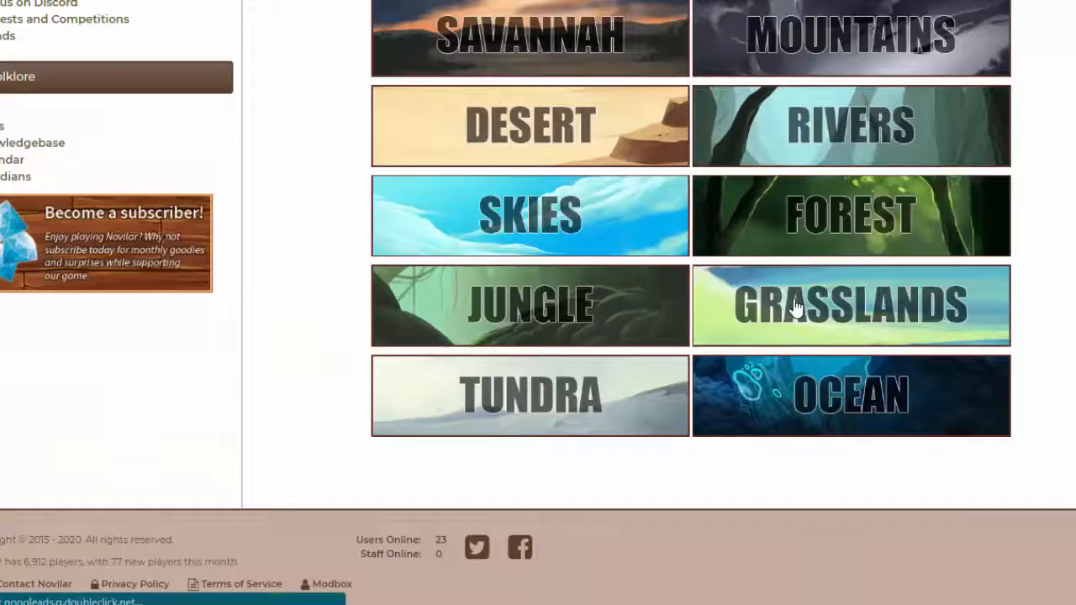
Summon the Grasslands Horse Guardian to view its River Stone, Peach and Bison Skull request.
left_click(849, 304)
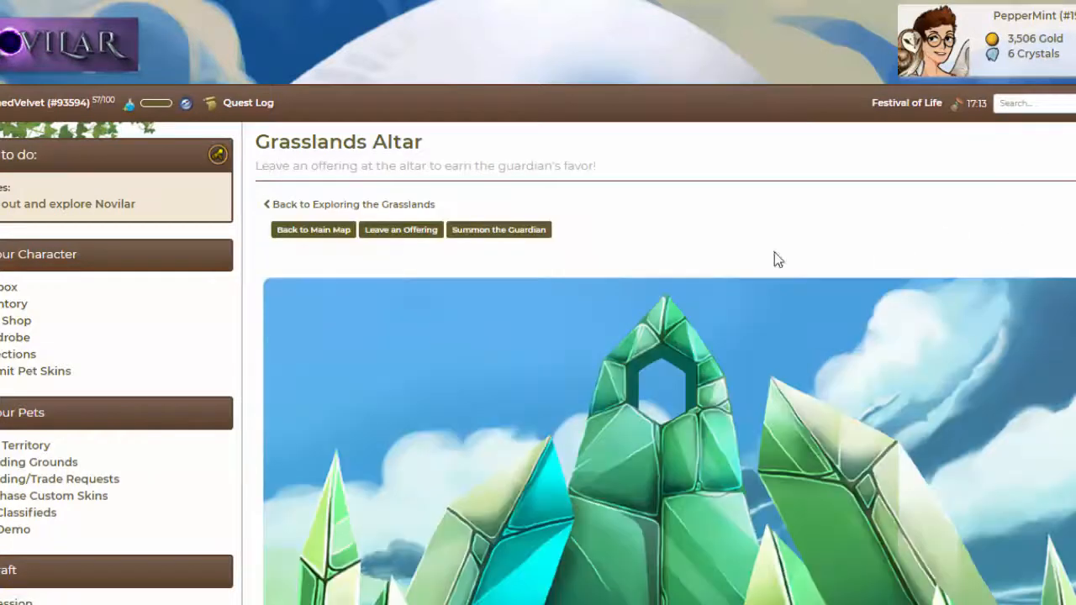
left_click(497, 230)
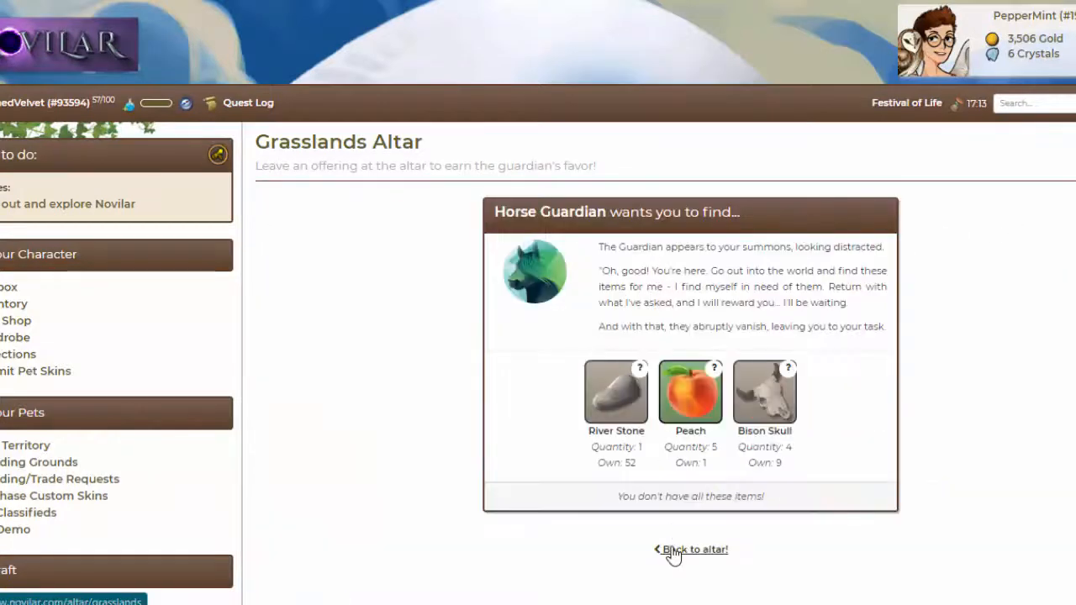
left_click(691, 549)
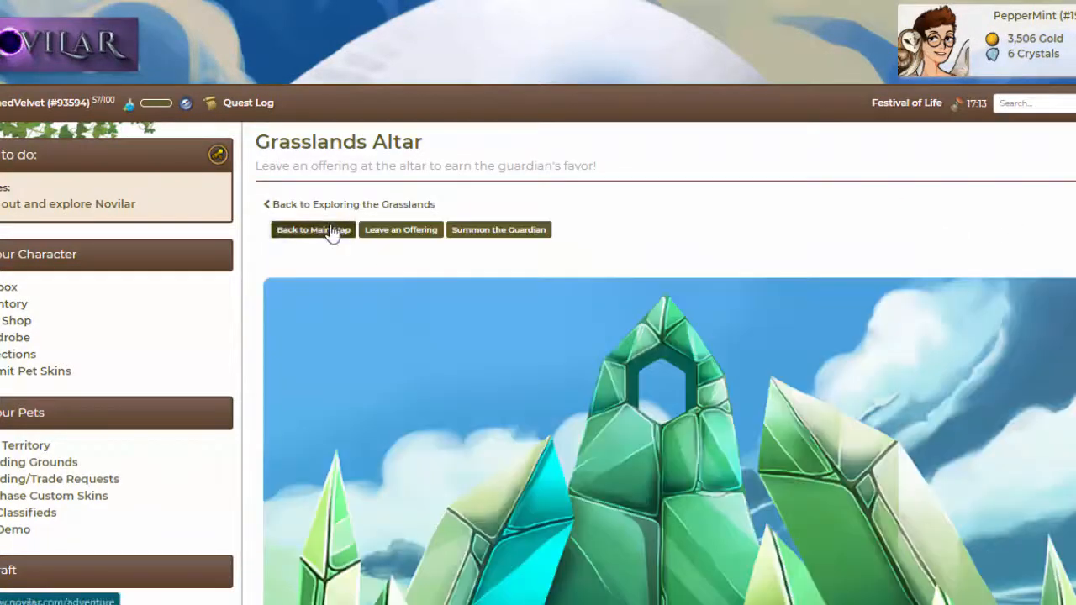
left_click(313, 230)
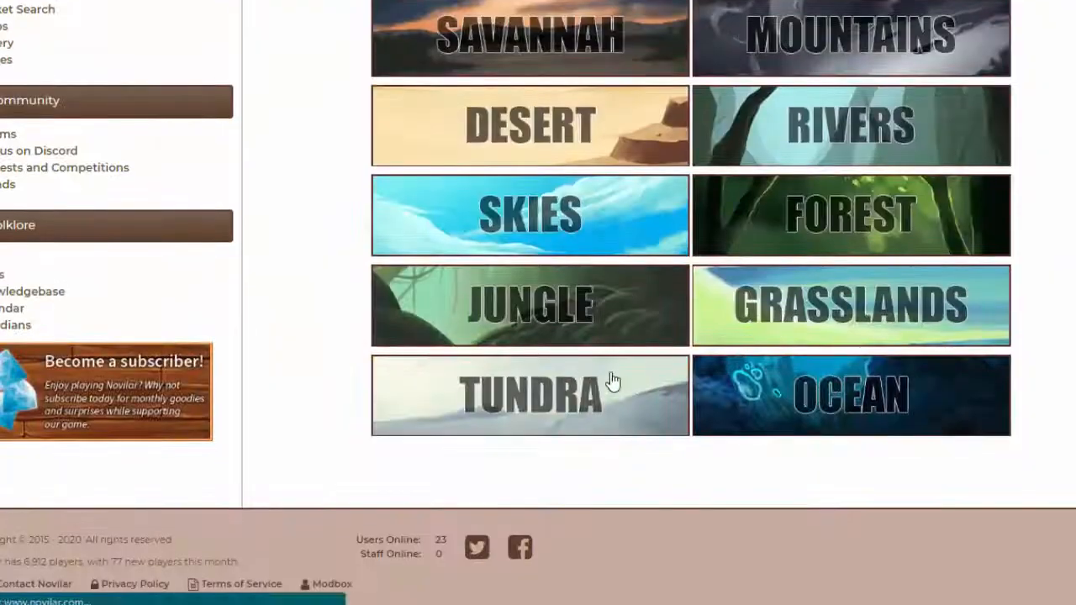
mouse_move(677, 293)
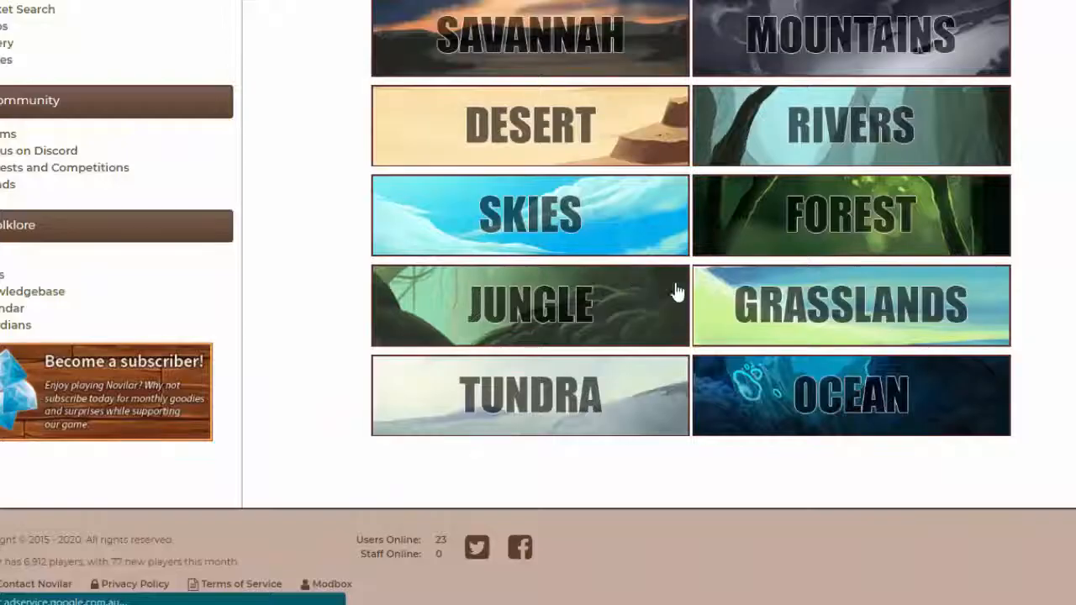
Travel to the Rivers region and attempt to purify a Corrupted Alligator.
left_click(850, 395)
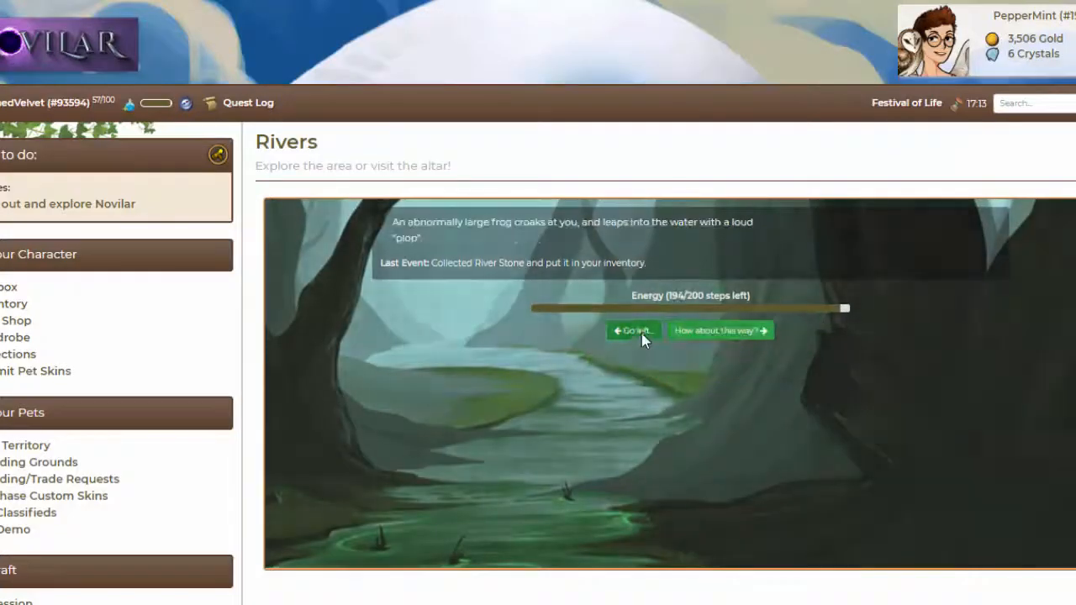
left_click(633, 330)
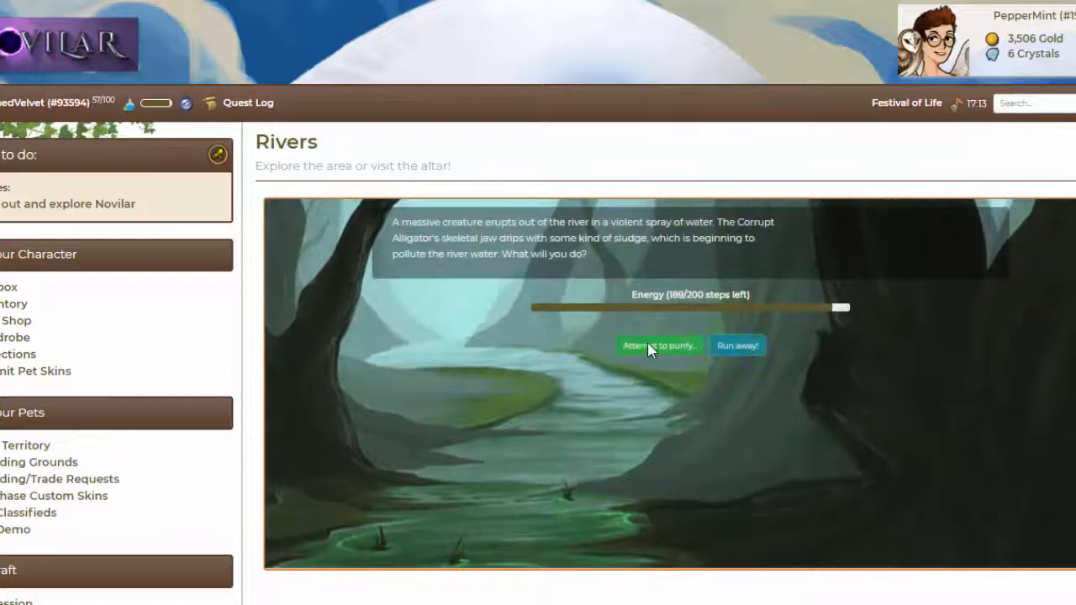
left_click(658, 346)
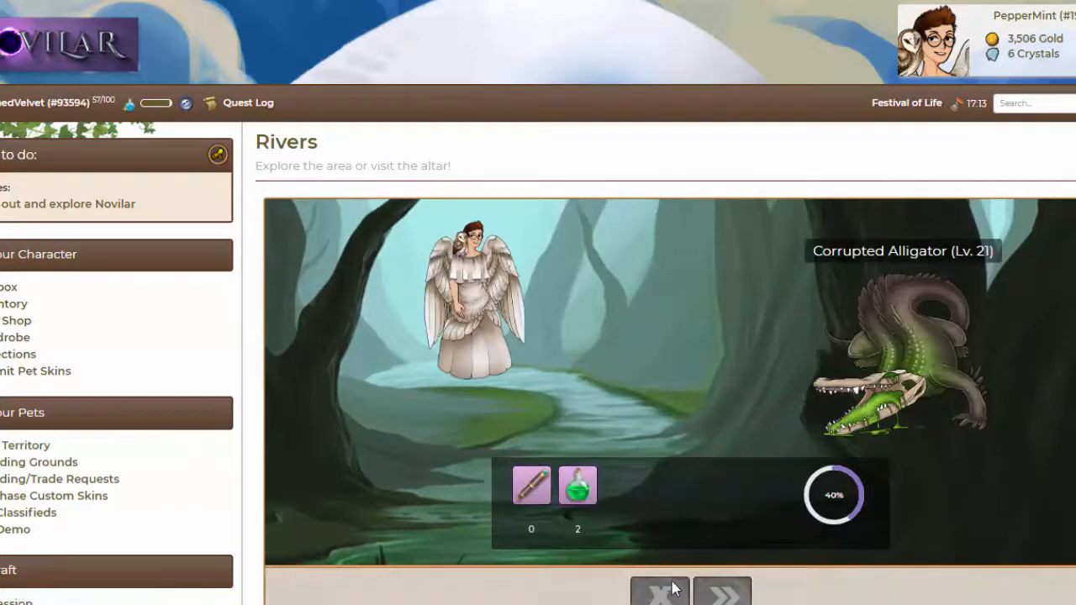
left_click(660, 588)
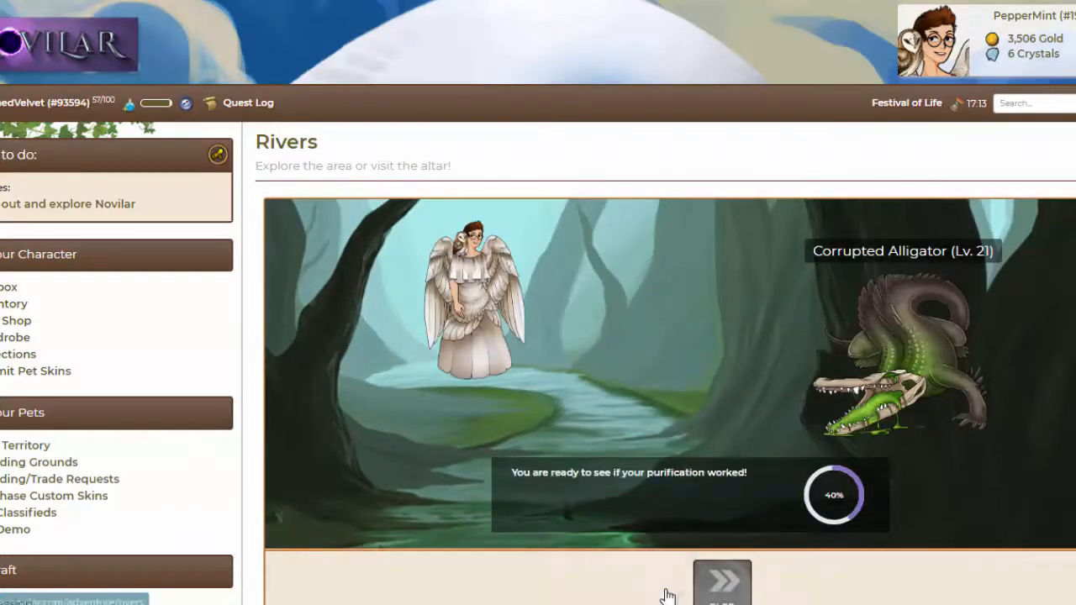
left_click(721, 581)
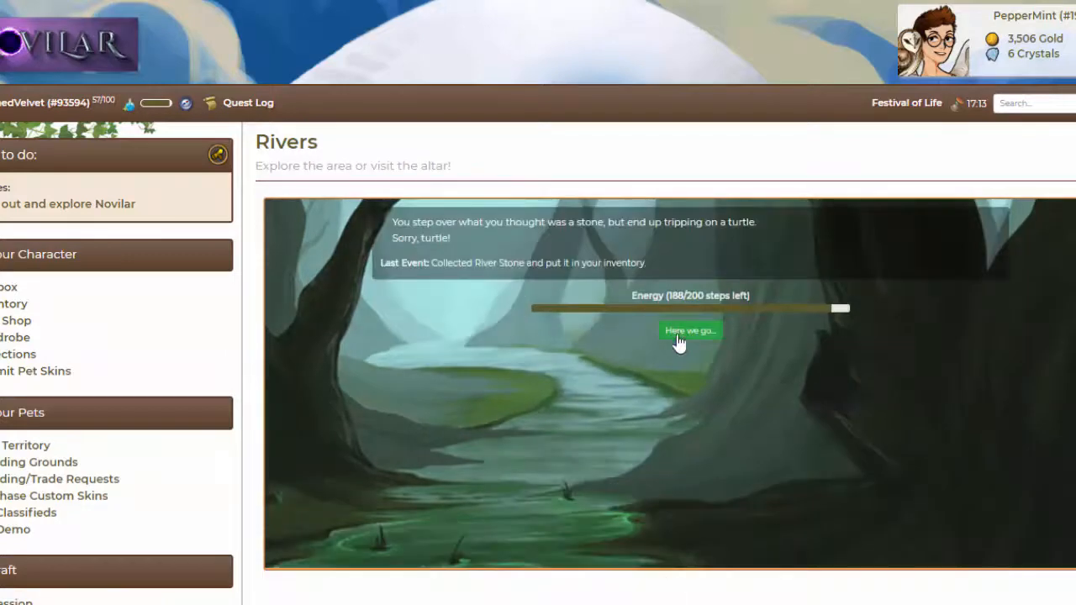
Continue along the river paths, collecting a Lily and River Stone as energy drops to 160.
left_click(689, 329)
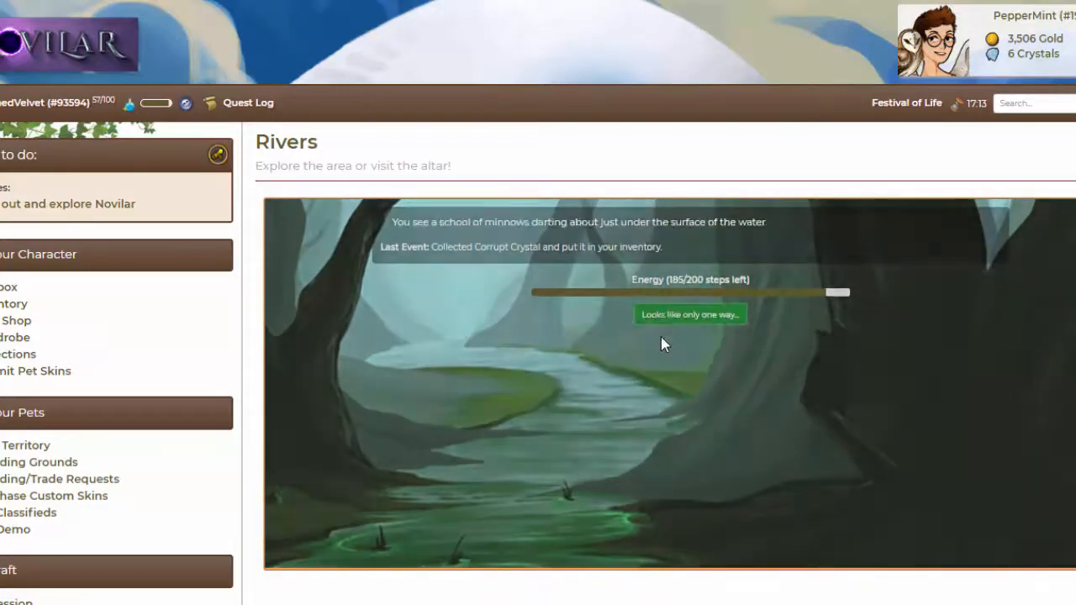
left_click(689, 315)
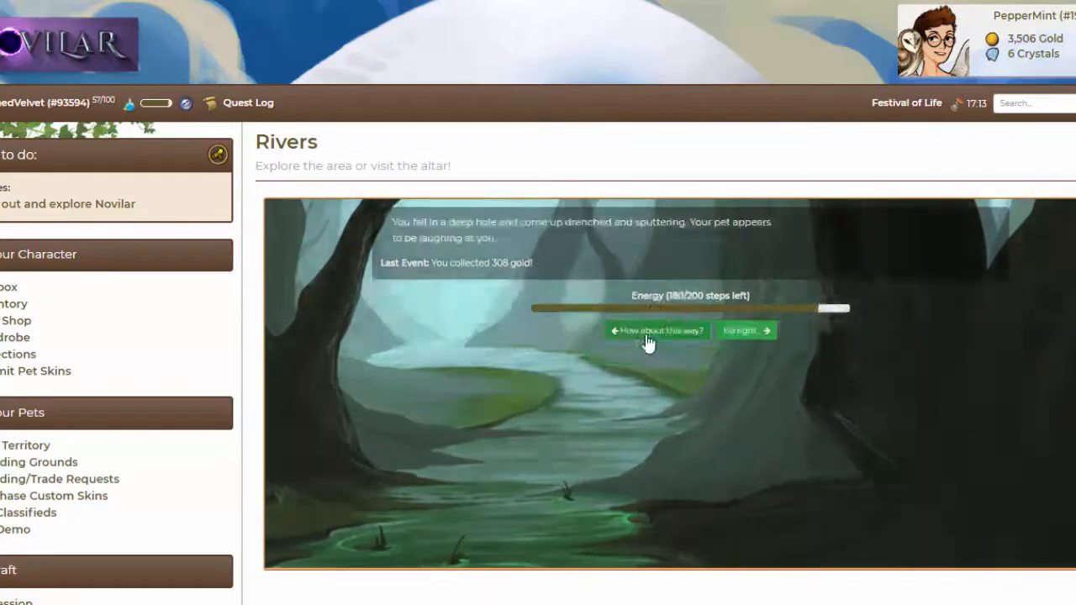
left_click(657, 330)
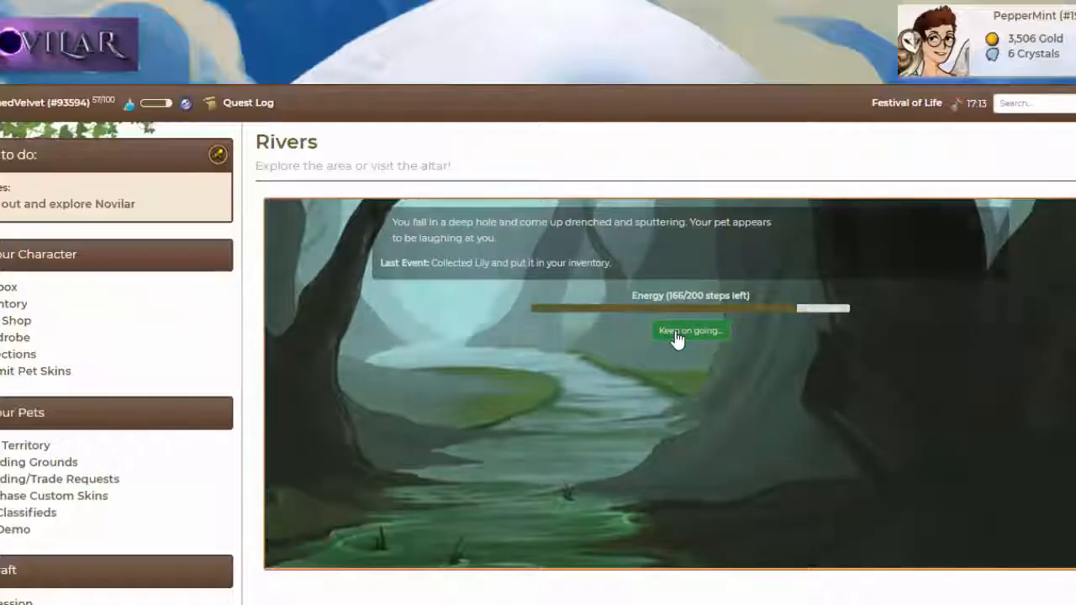
left_click(690, 330)
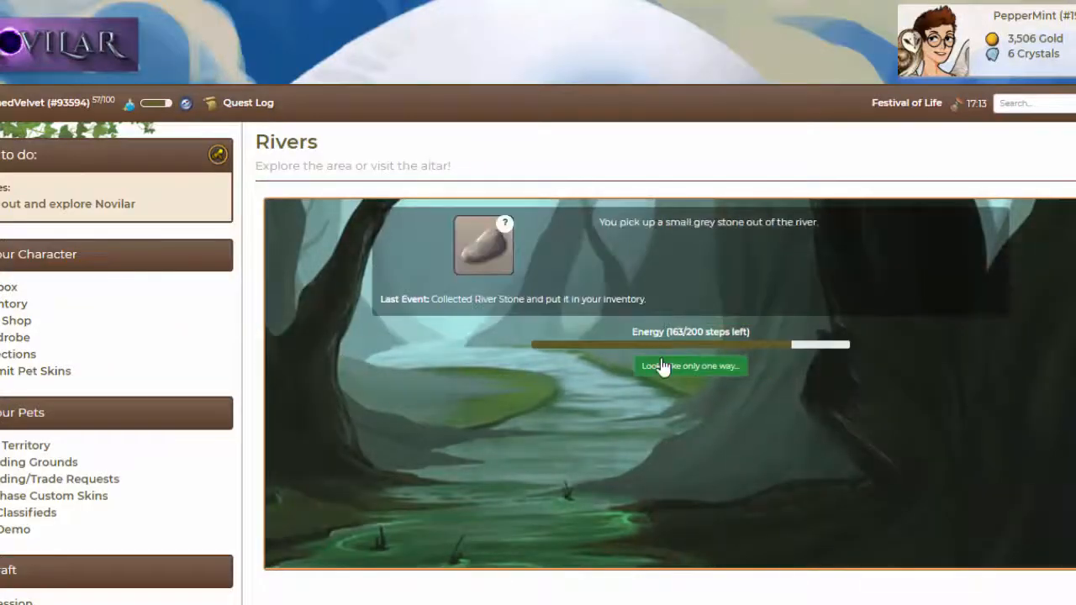
left_click(689, 365)
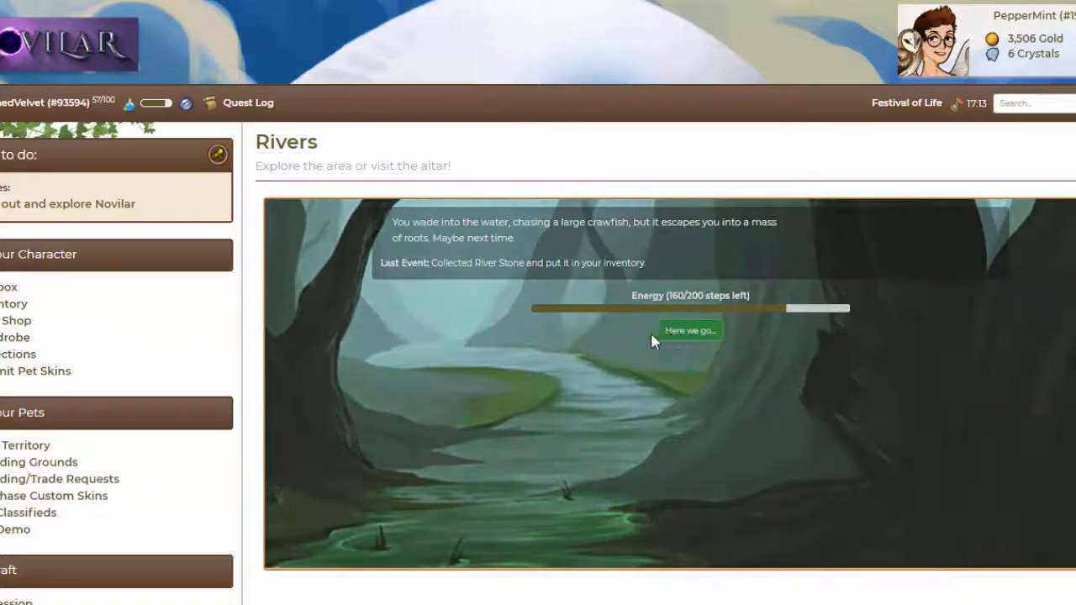
Purify the first Corrupted Alligator and continue down the path to find gold.
left_click(689, 329)
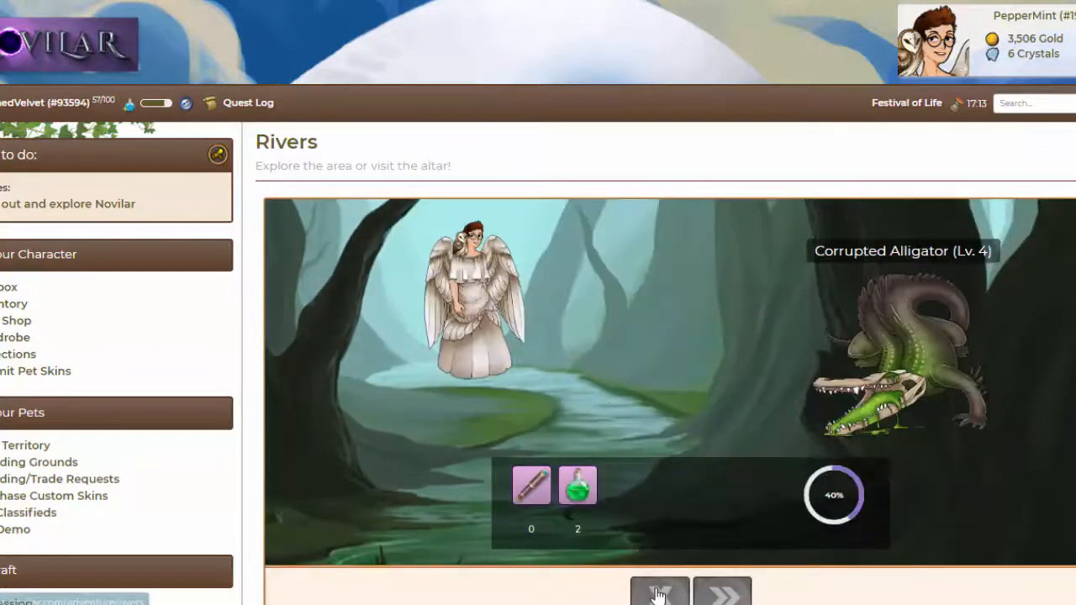
left_click(659, 588)
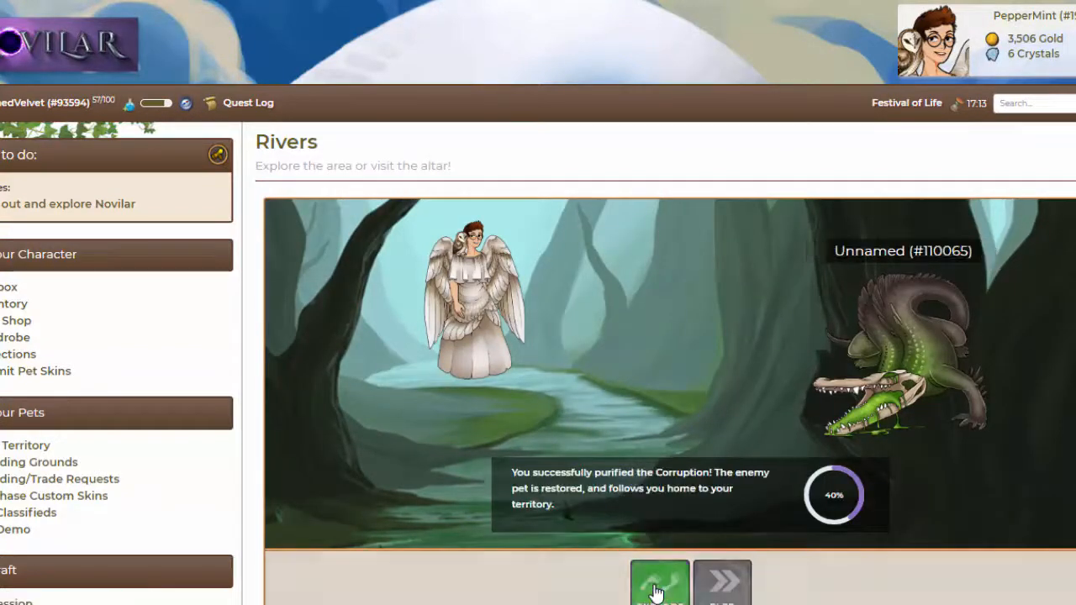
left_click(659, 582)
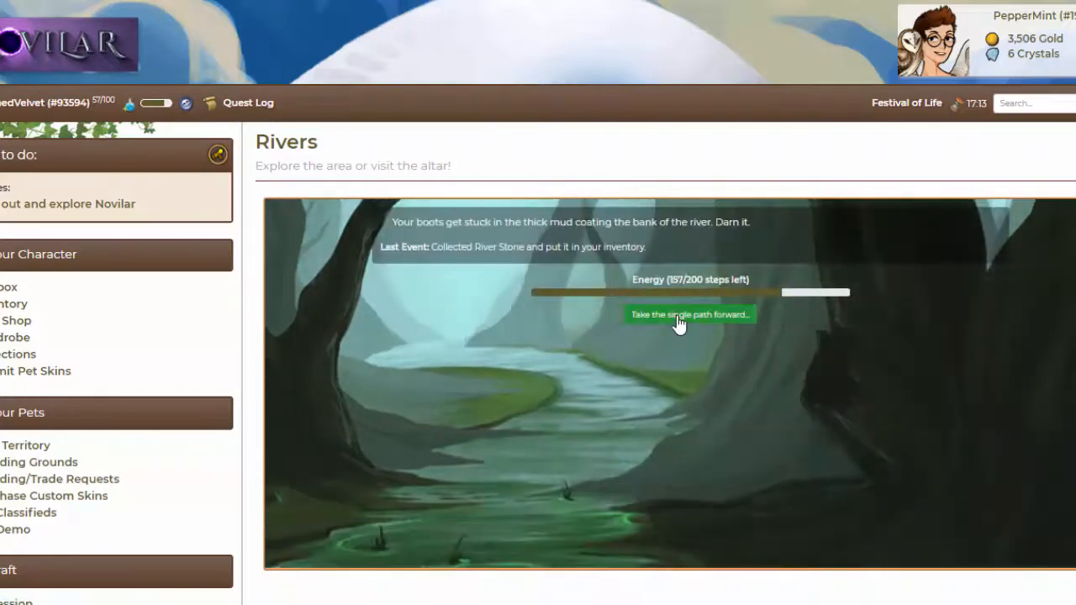
left_click(689, 314)
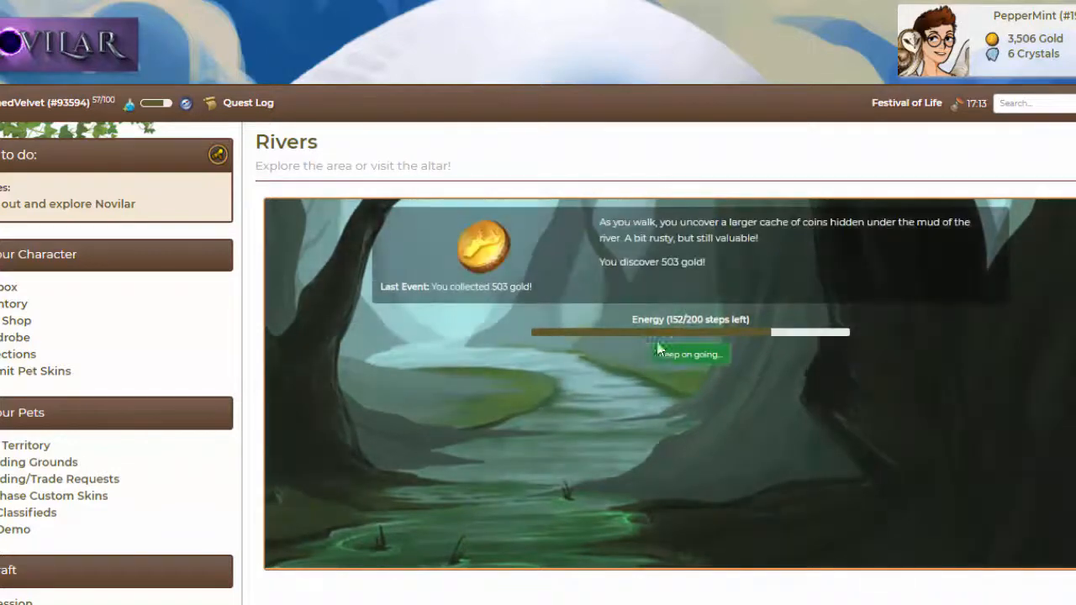
left_click(689, 354)
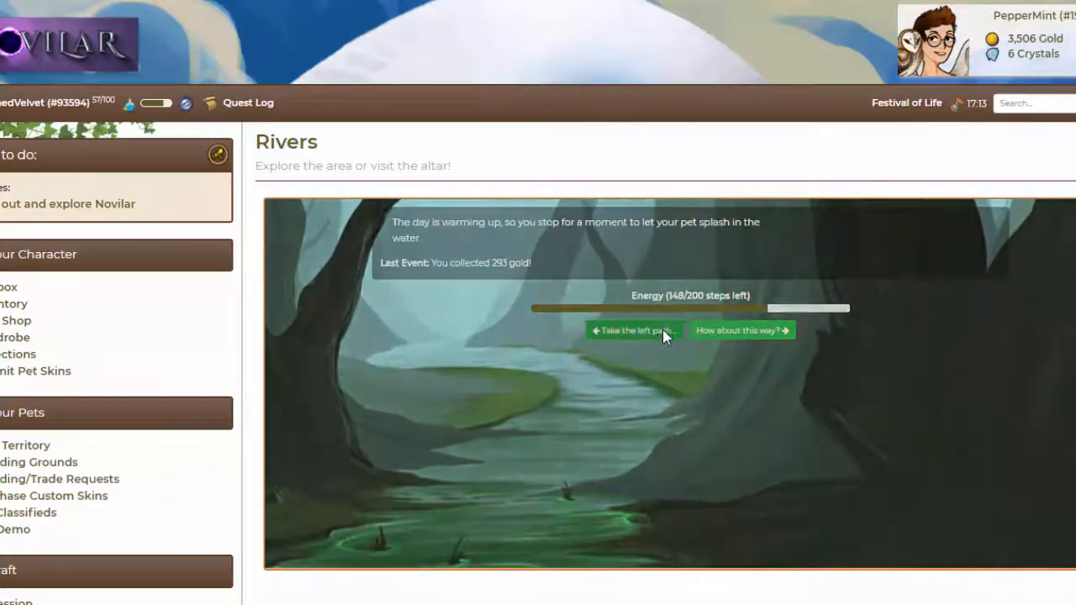
Take the left river paths to a lunging alligator and purify it.
left_click(632, 330)
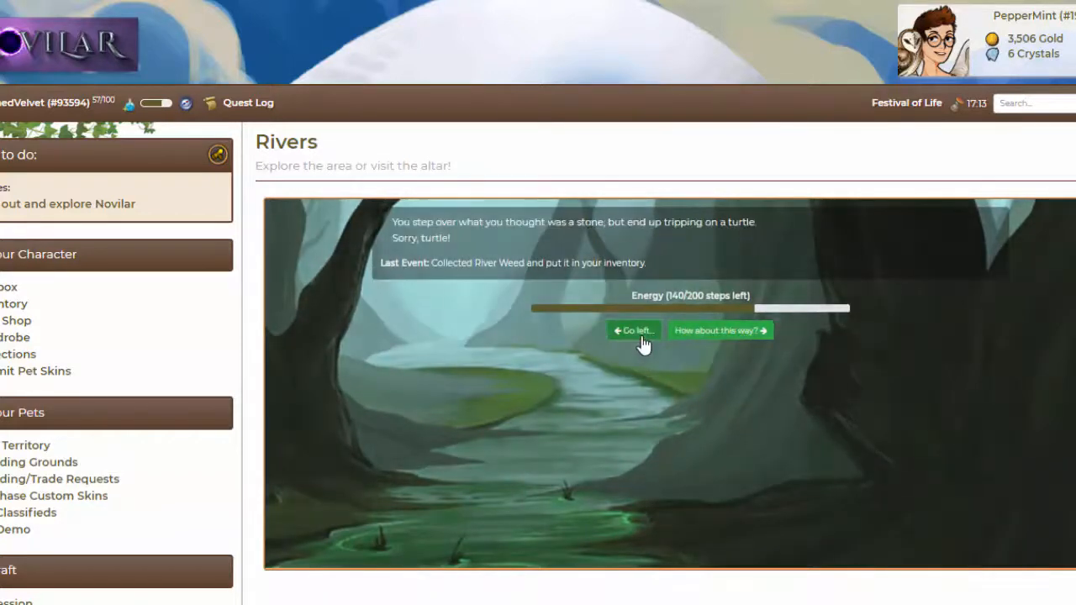
left_click(633, 330)
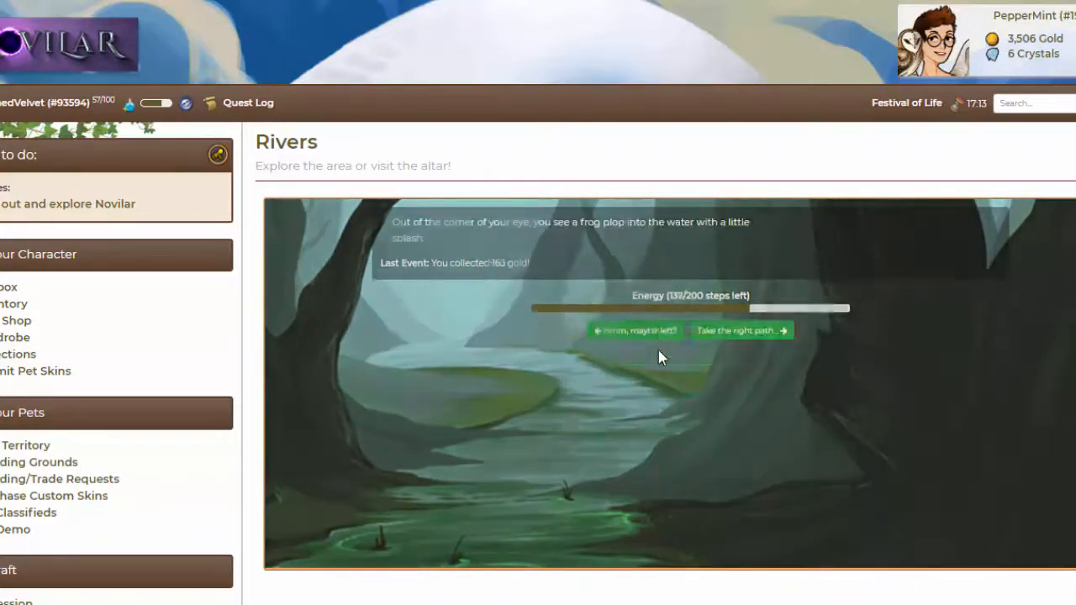
left_click(635, 329)
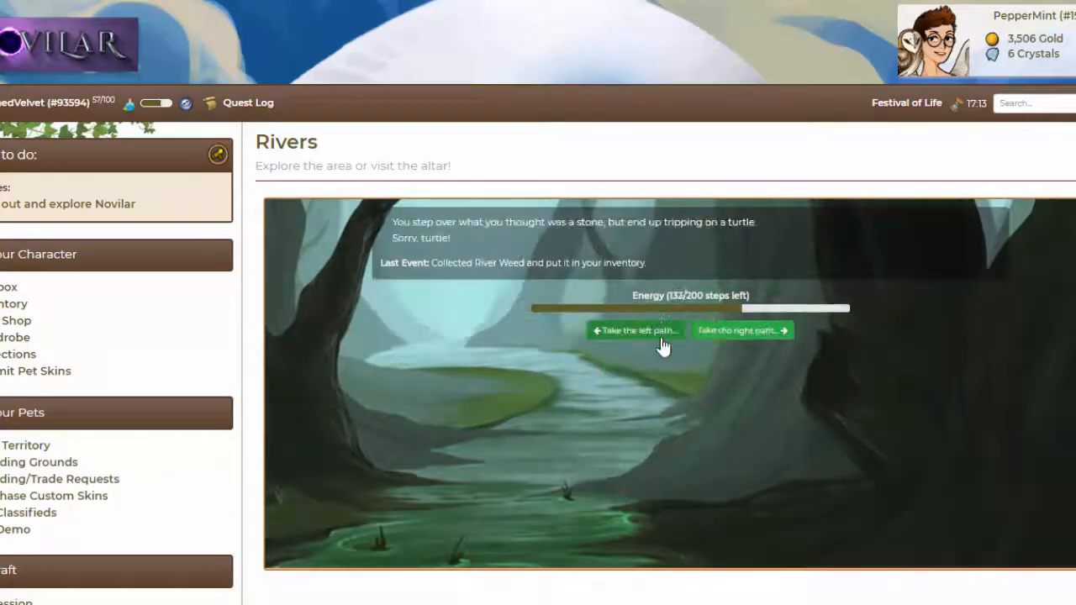
left_click(635, 329)
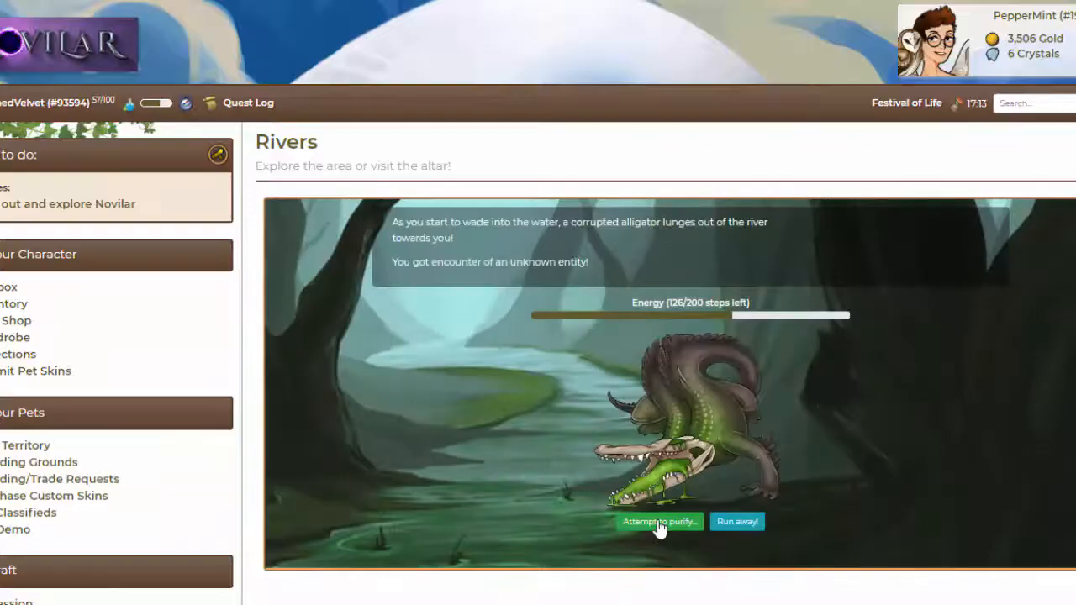
left_click(659, 521)
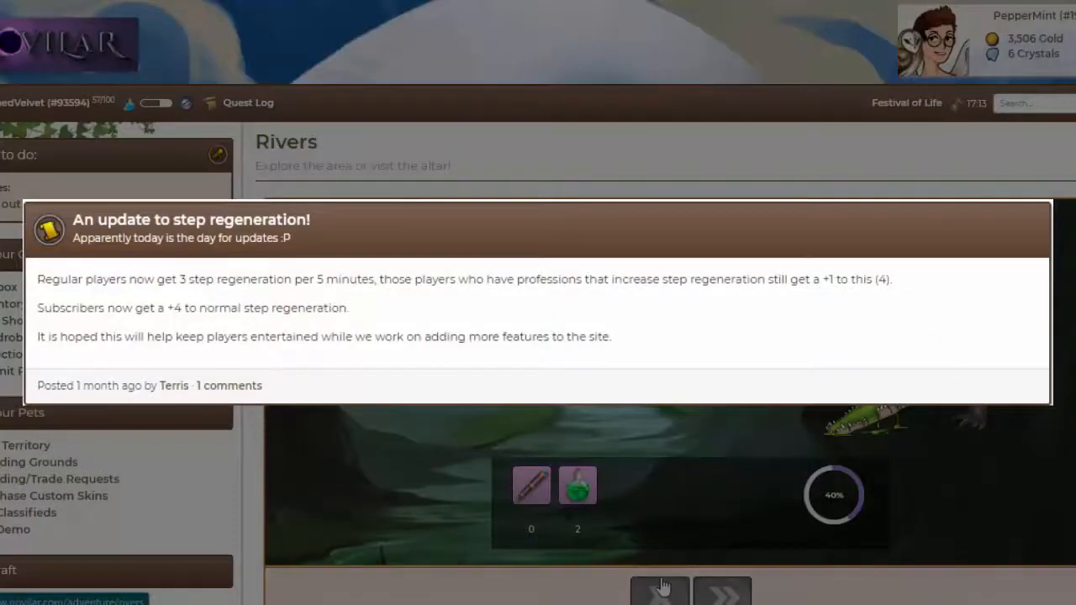
left_click(660, 583)
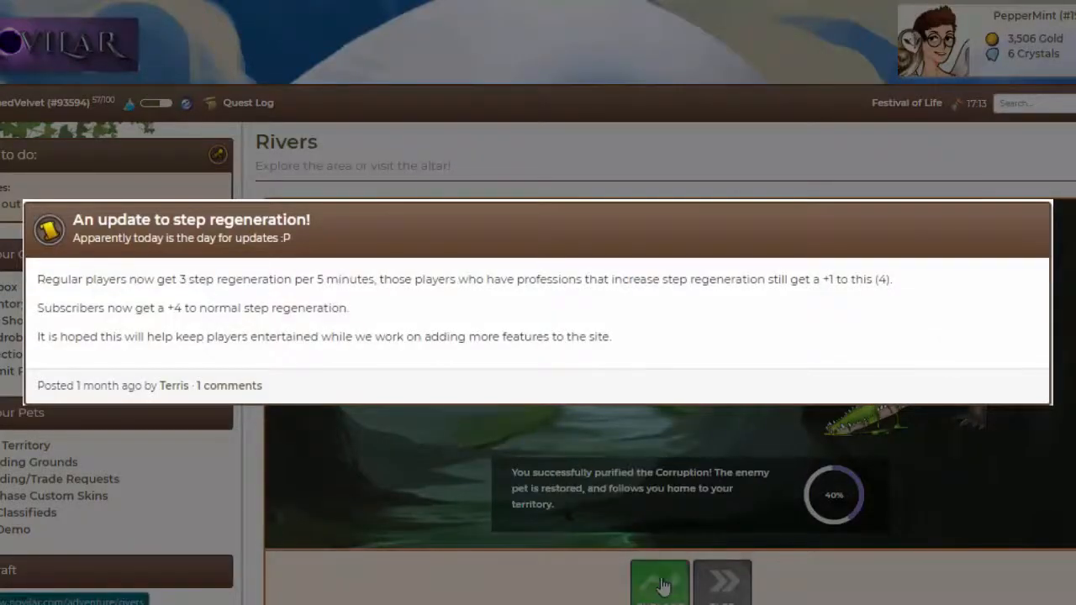
left_click(660, 582)
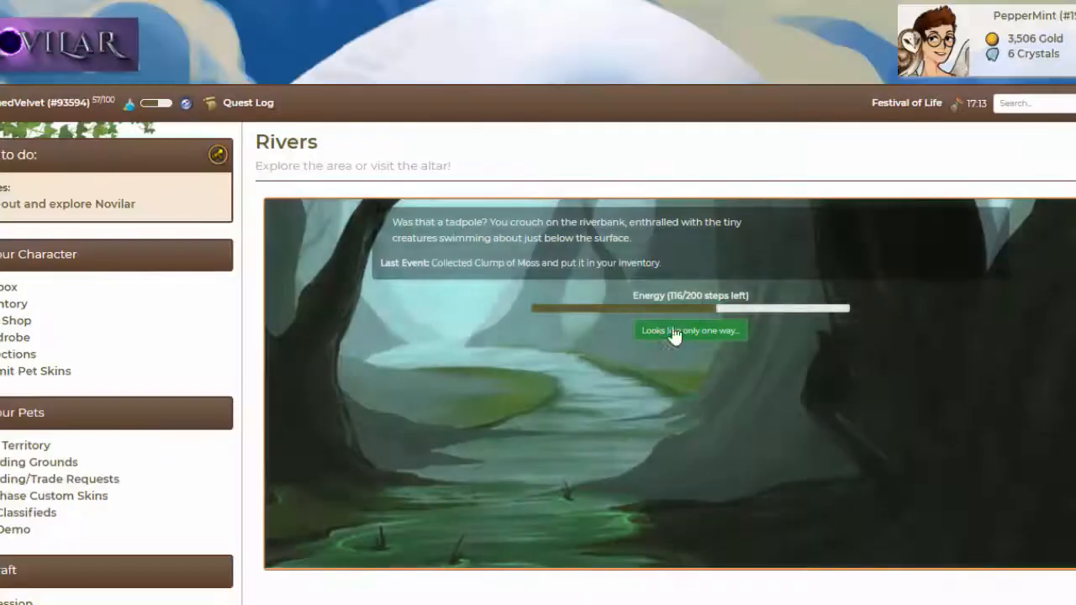
Keep exploring the river, collecting Moss, a Corrupt Crystal and a Crawfish.
left_click(689, 329)
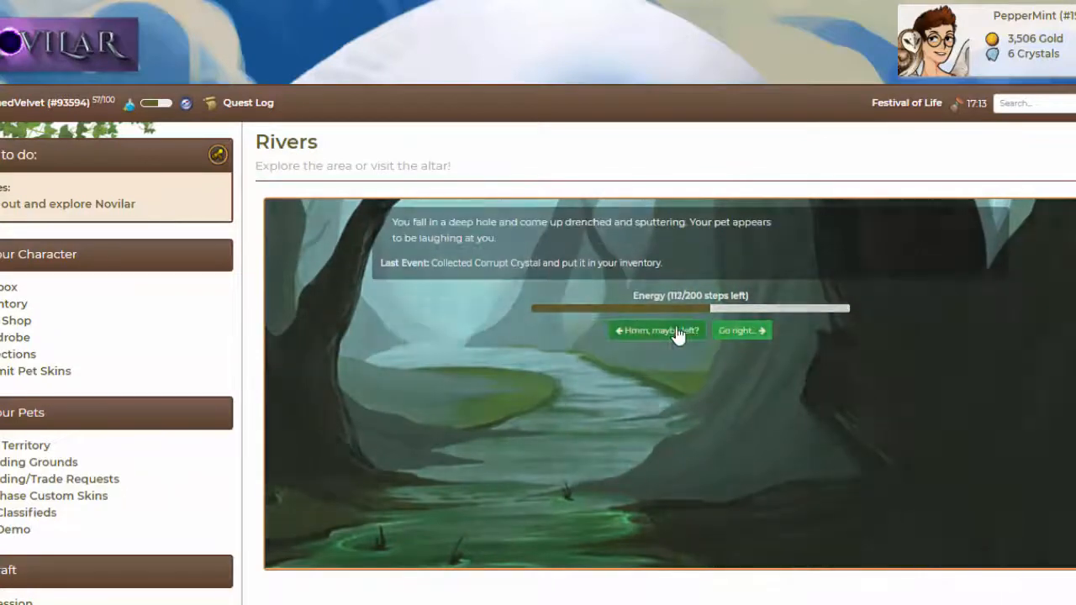
left_click(739, 329)
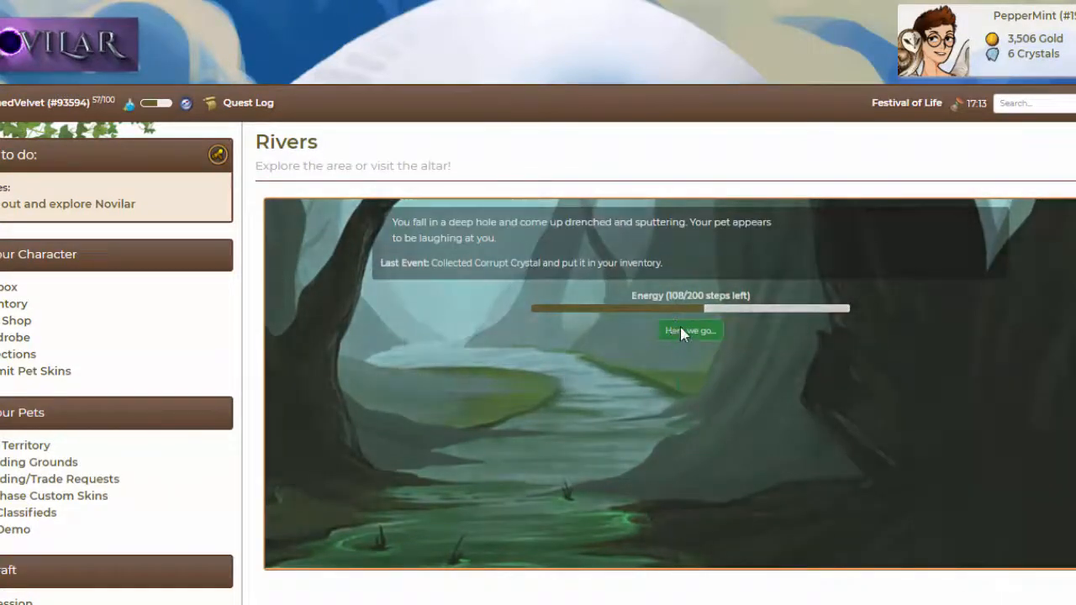
left_click(689, 329)
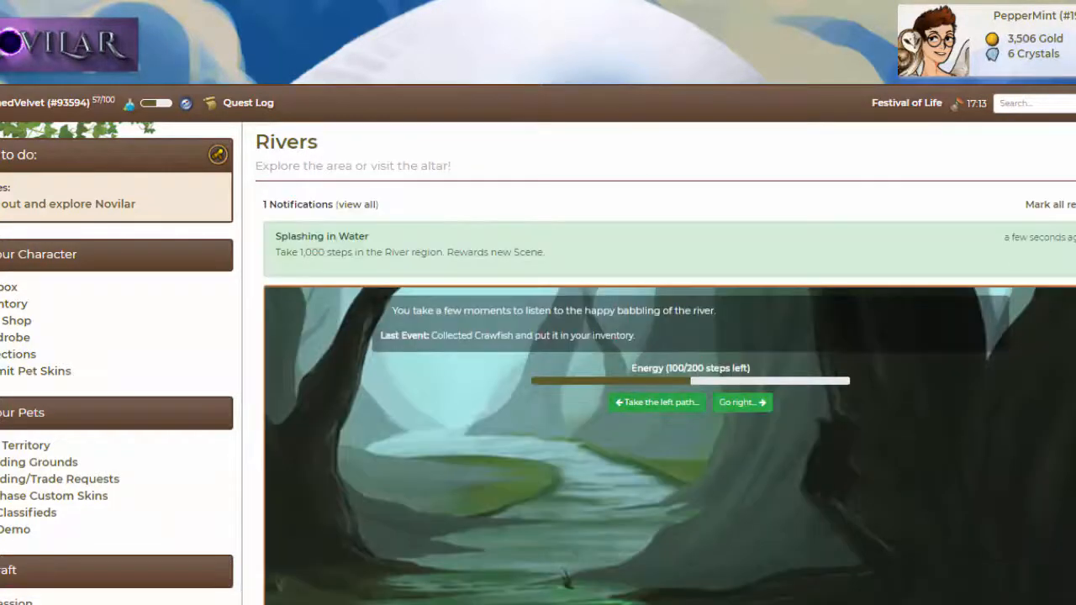
left_click(656, 402)
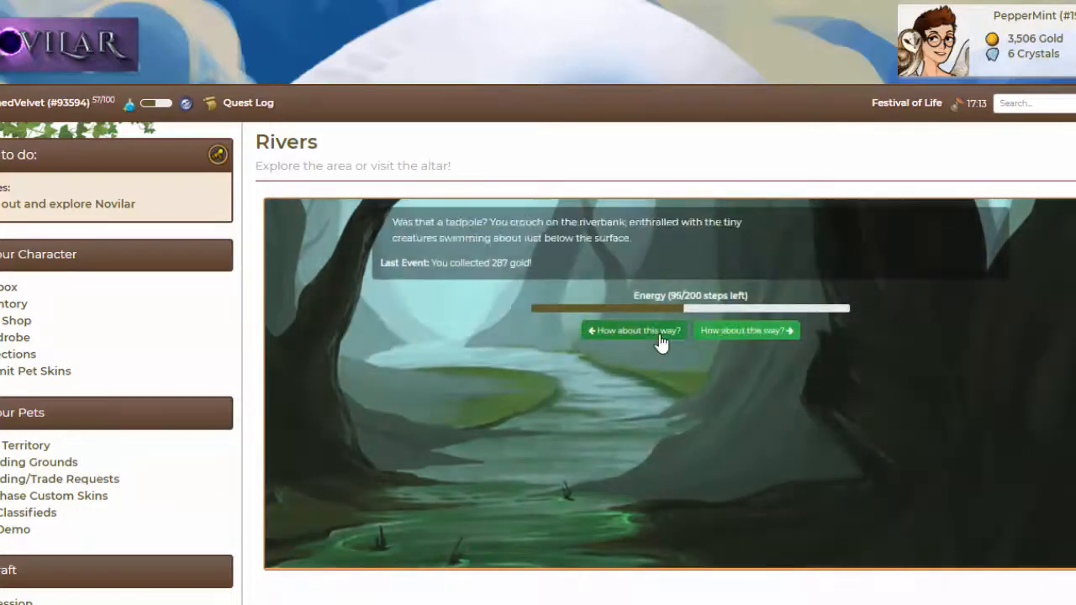
Head left, purify the trapped river alligator, and resume exploring to collect a Clump of Moss.
left_click(633, 331)
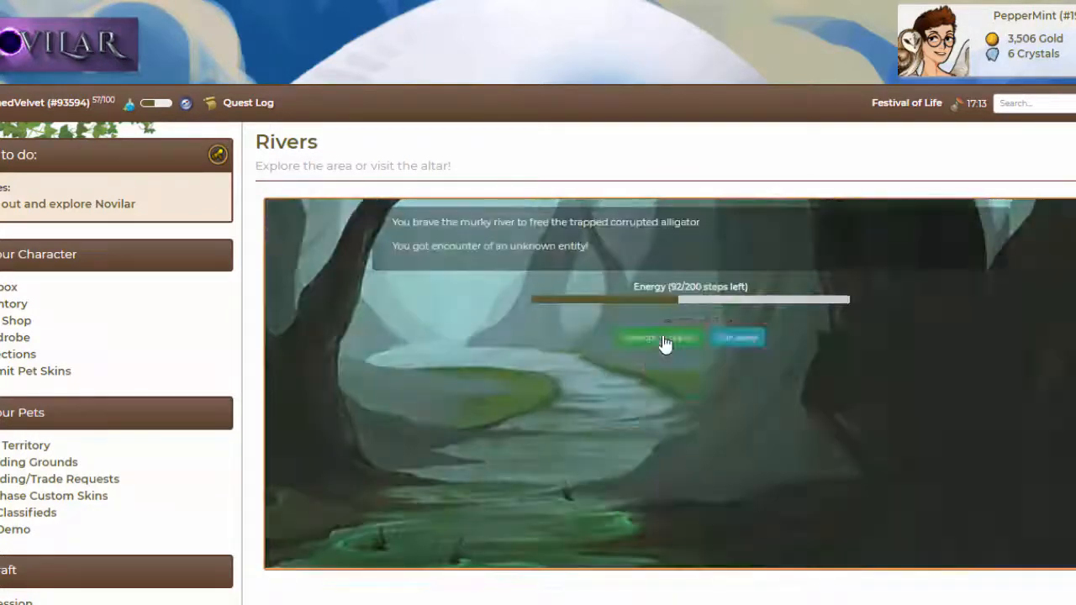
left_click(658, 337)
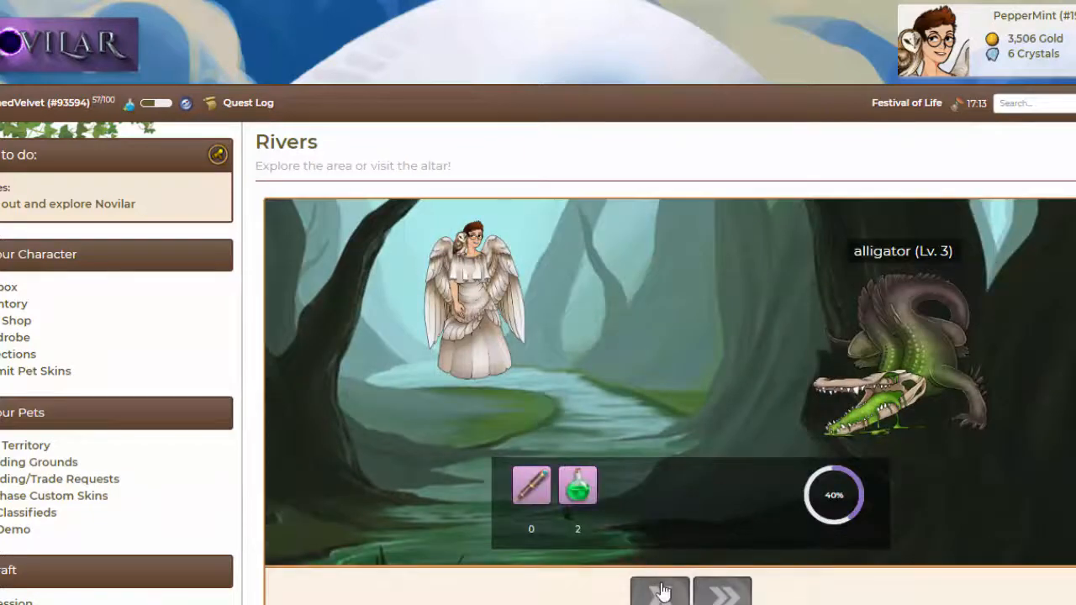
left_click(660, 588)
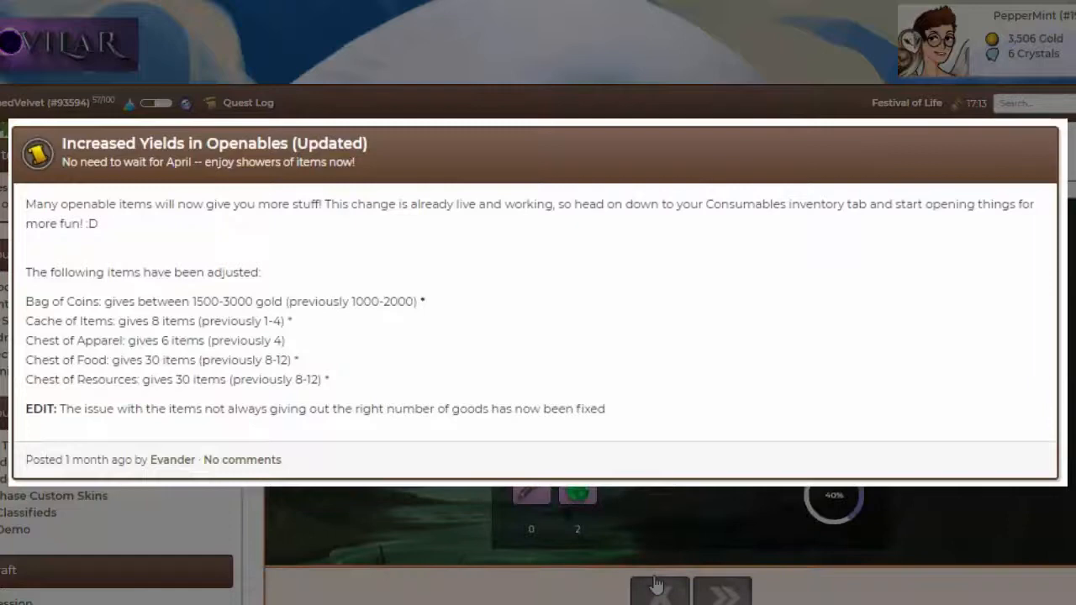
left_click(659, 582)
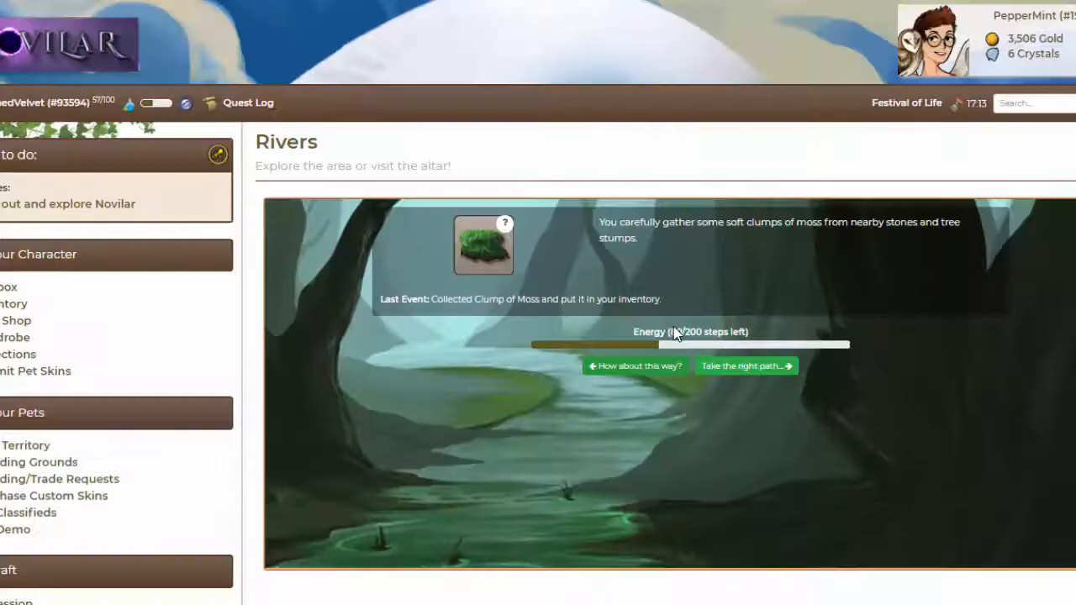
Continue along the river paths, collecting a salamander, corrupt crystals, a lily and gold.
left_click(745, 365)
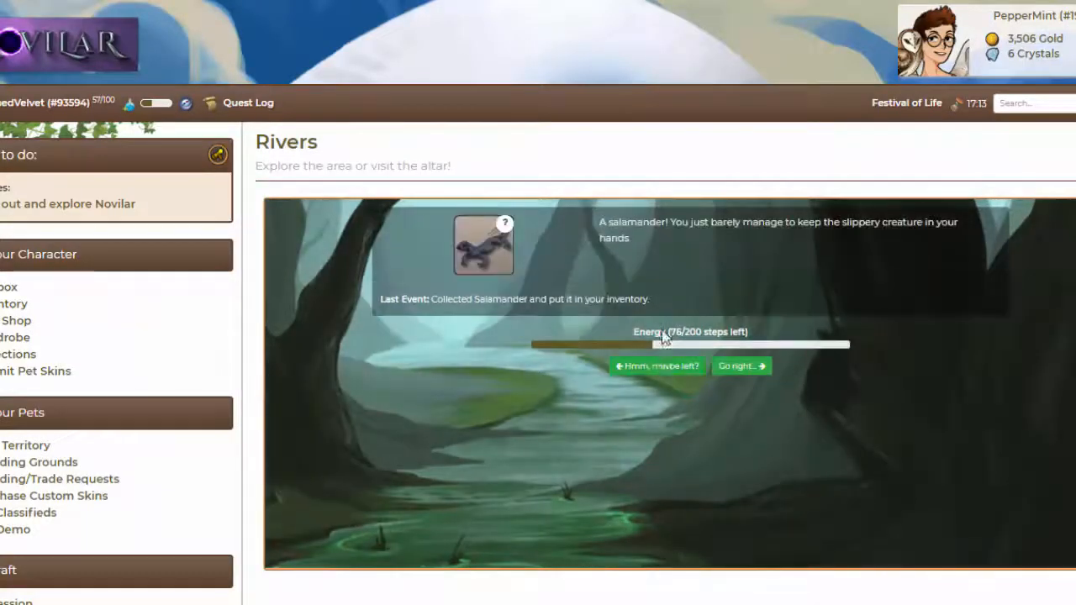
left_click(736, 365)
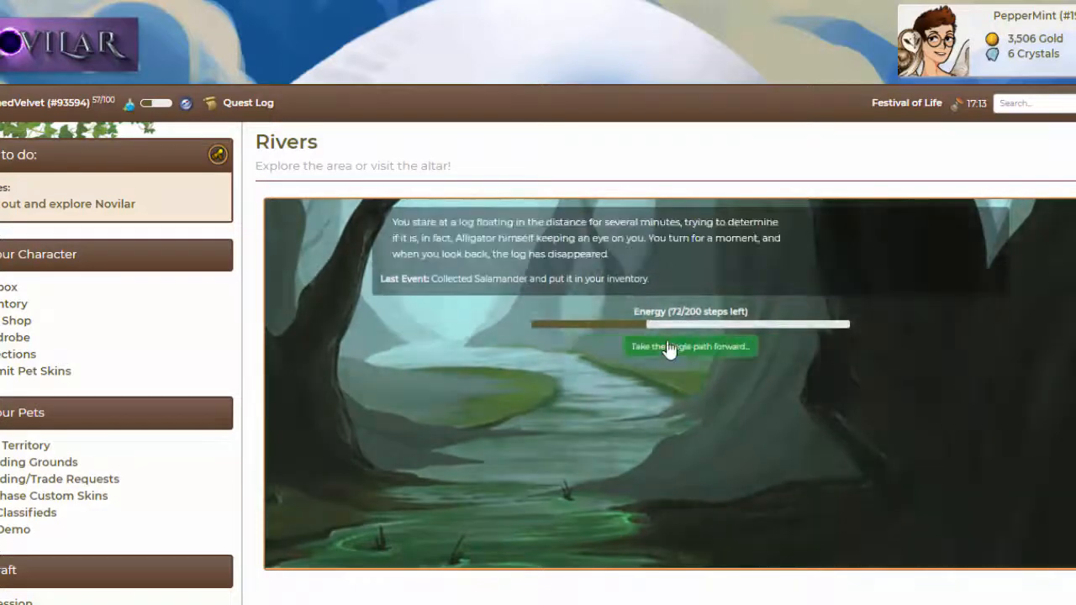
left_click(689, 346)
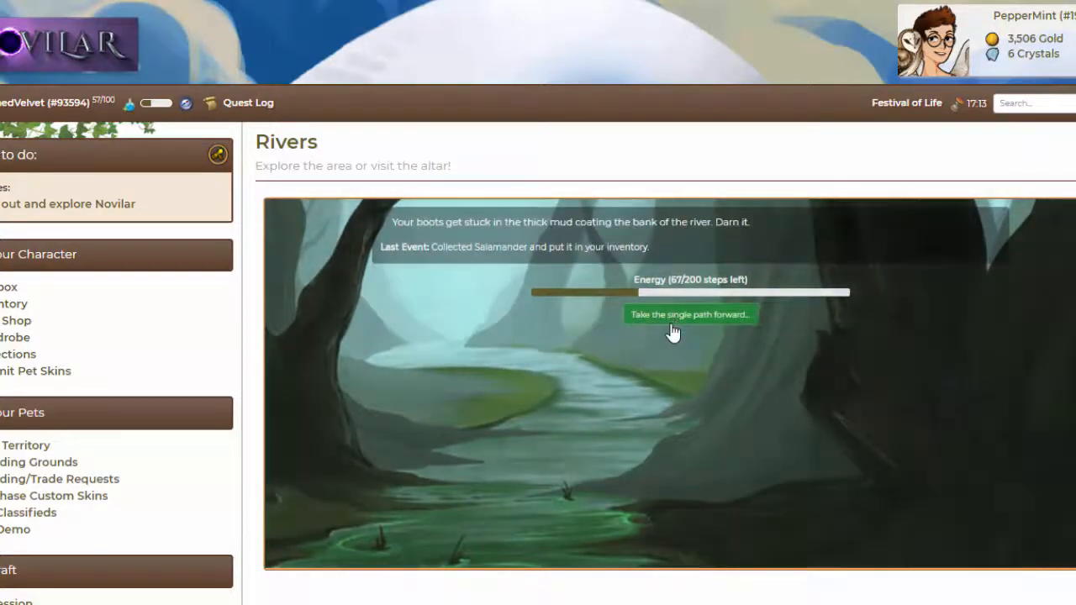
left_click(689, 314)
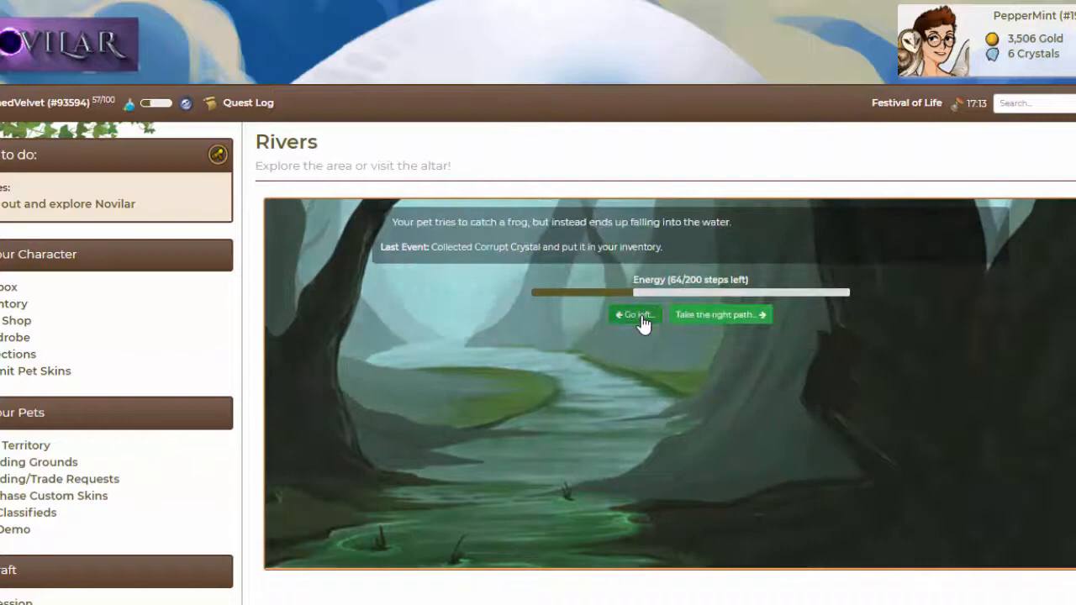
left_click(635, 314)
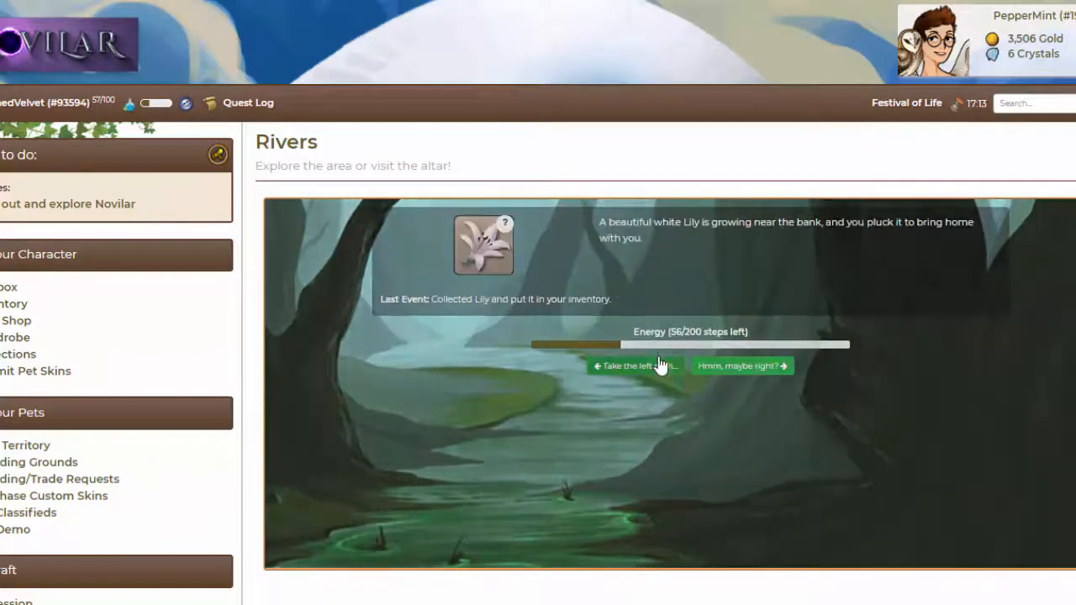
left_click(632, 366)
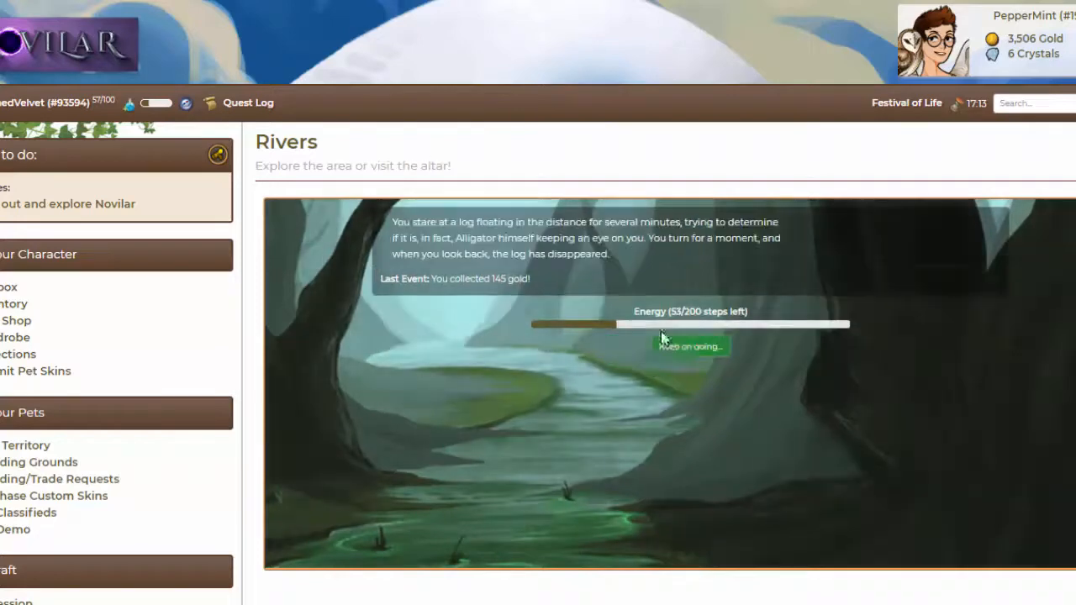
left_click(689, 346)
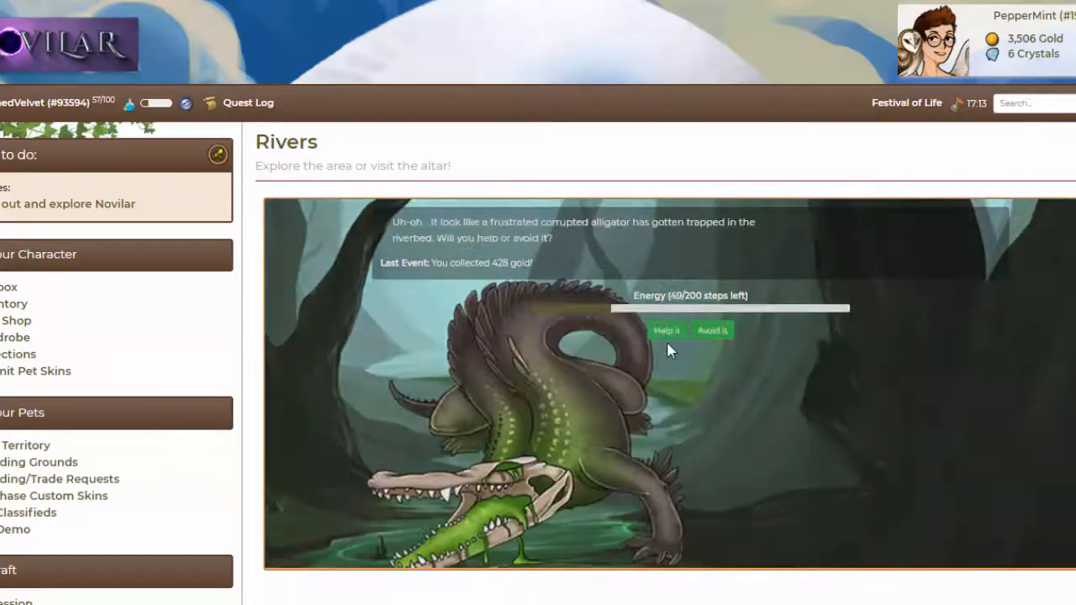
Help a trapped alligator, try purifying it, and carry on until another trapped alligator appears.
left_click(666, 329)
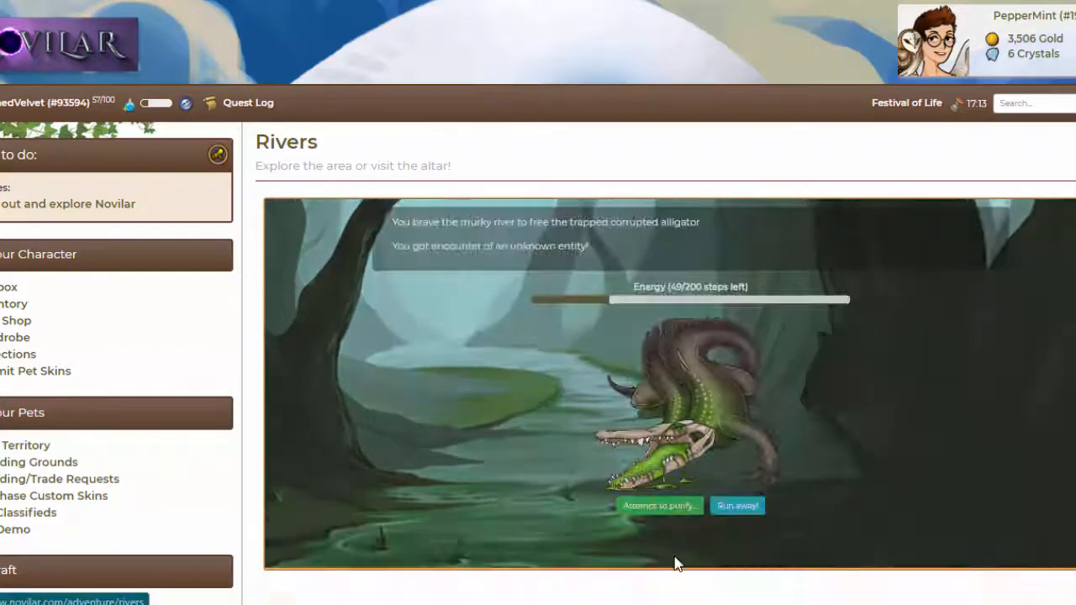
left_click(659, 505)
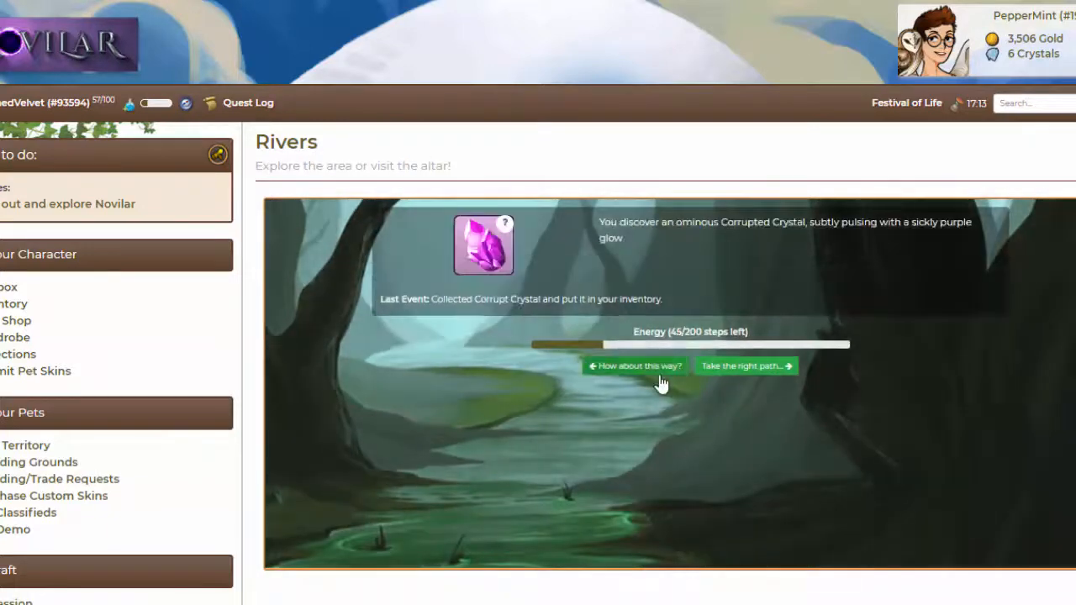
left_click(634, 366)
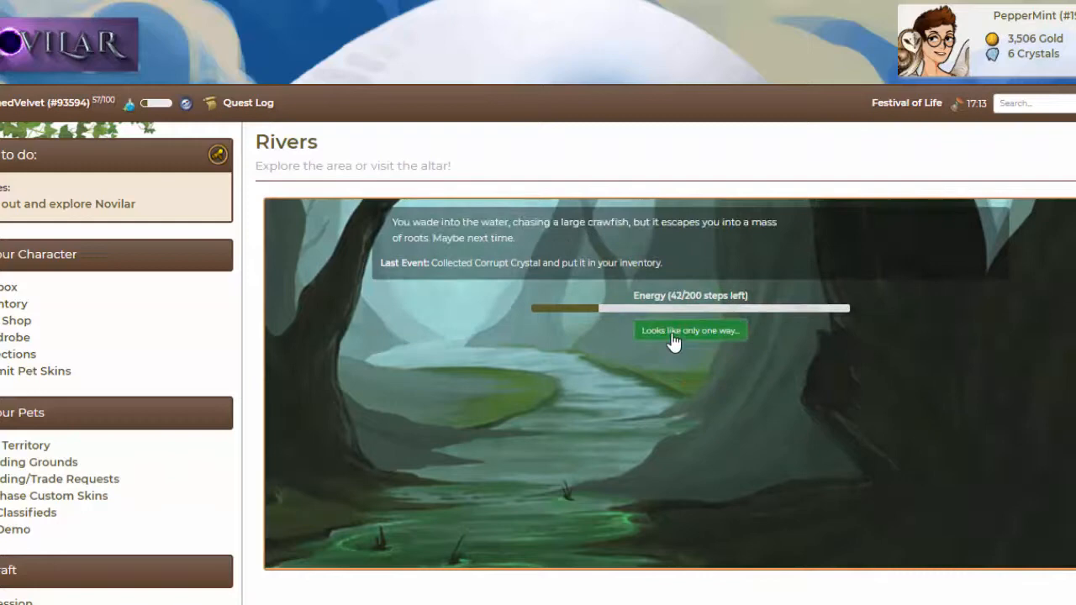
left_click(689, 330)
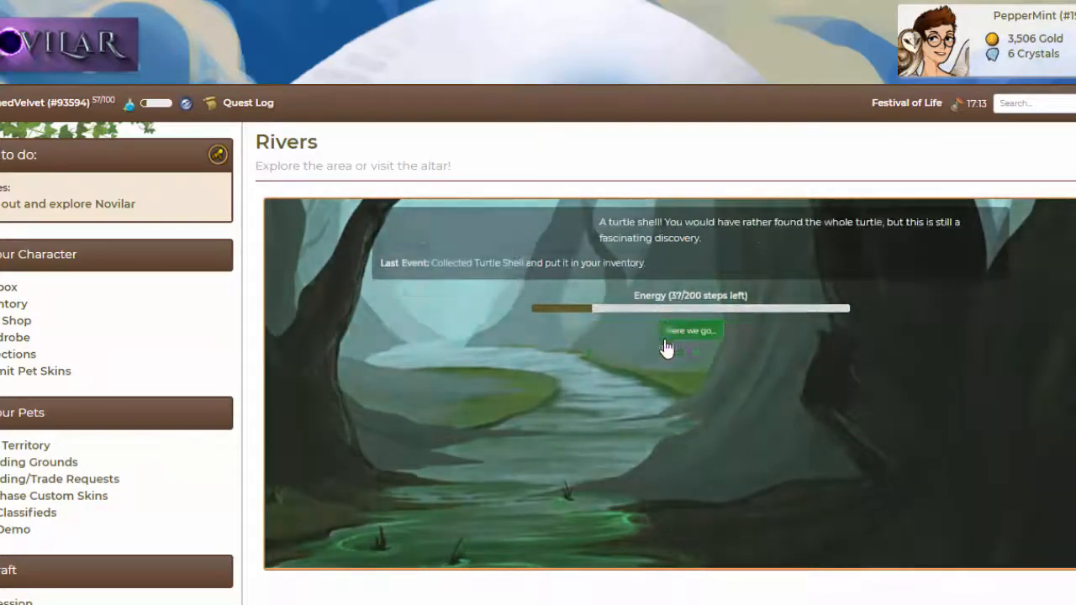
left_click(689, 329)
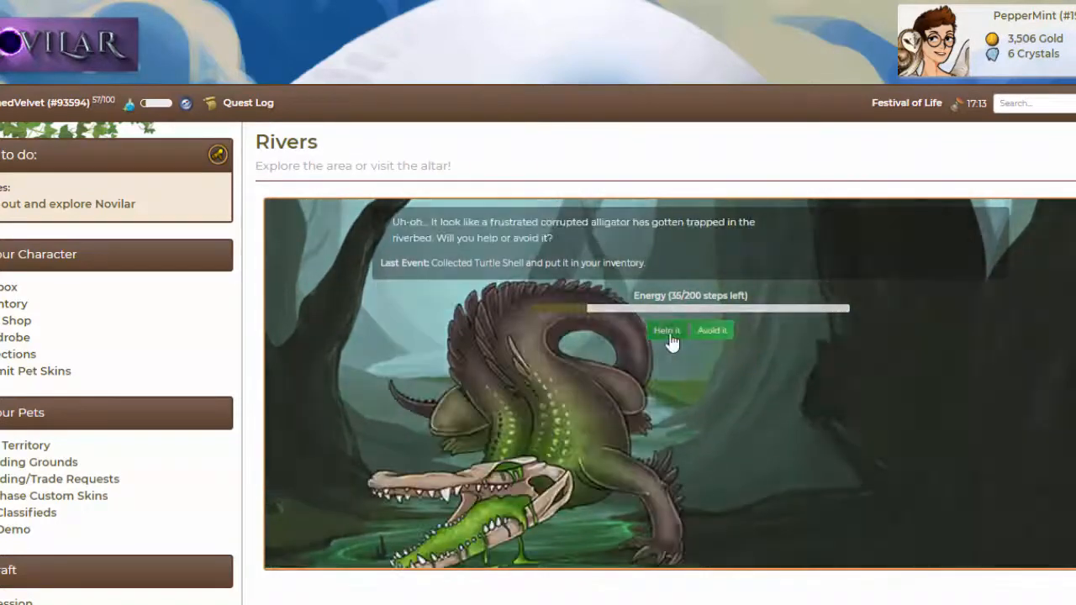
Purify the level 24 trapped alligator so it joins the territory.
left_click(667, 329)
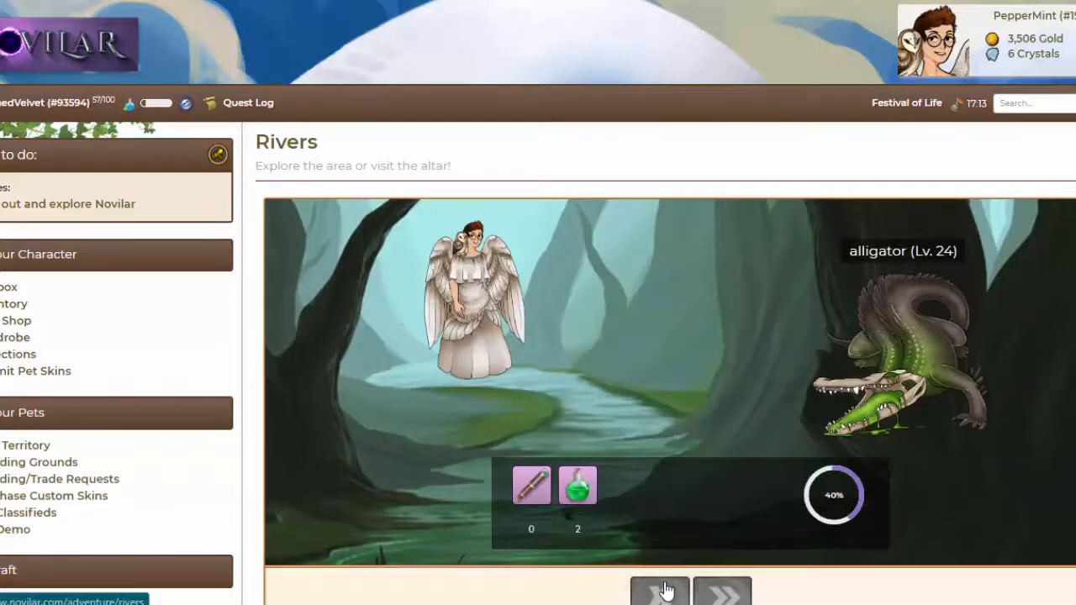
left_click(659, 584)
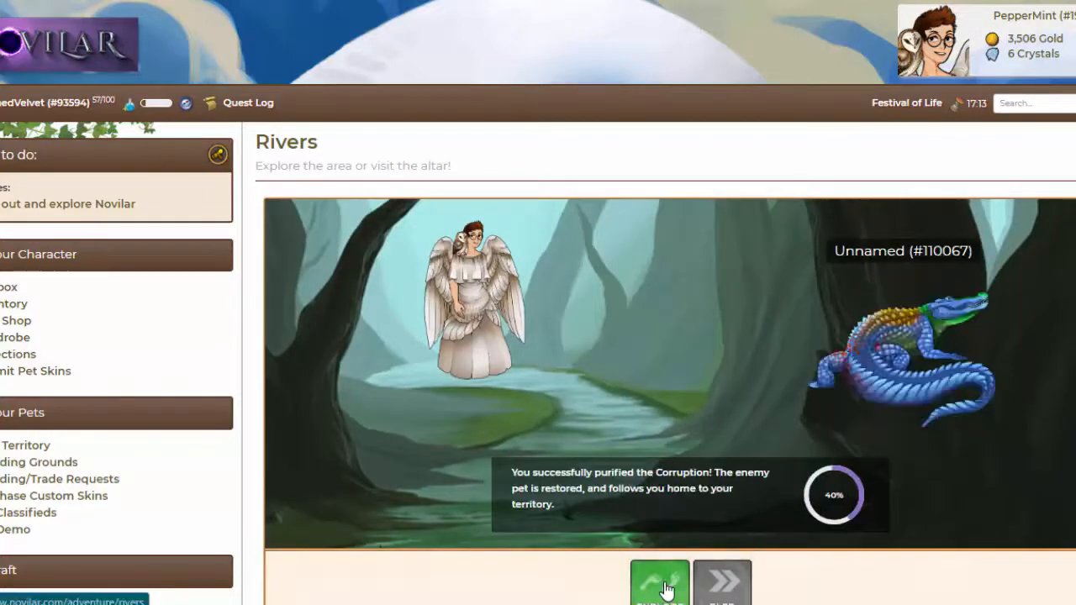
left_click(659, 583)
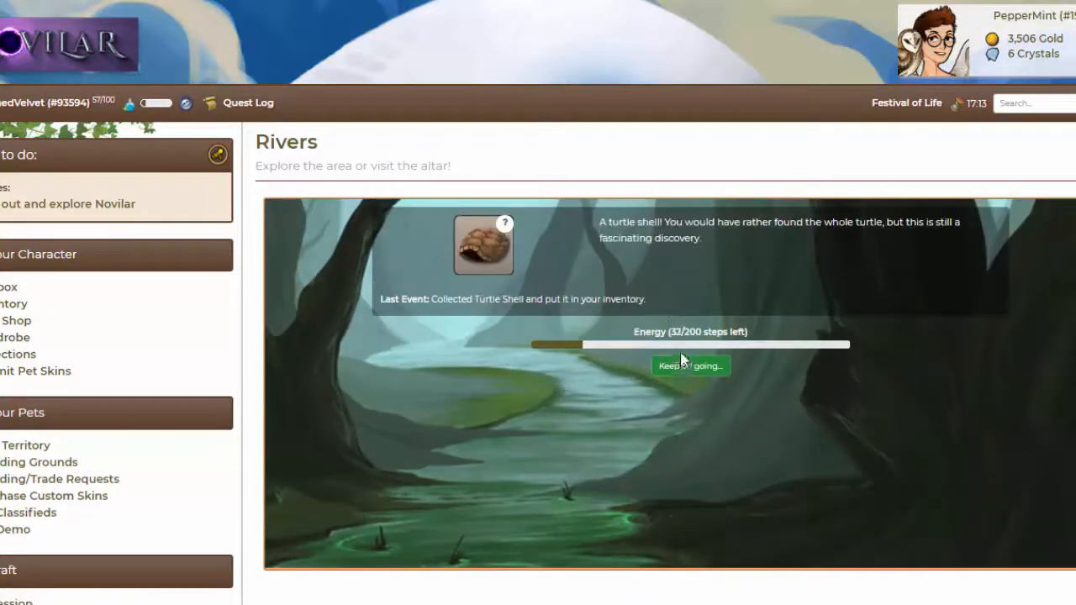
Follow the river paths, collecting 330 gold, until a Corrupt Alligator appears at 14/200 energy.
left_click(690, 364)
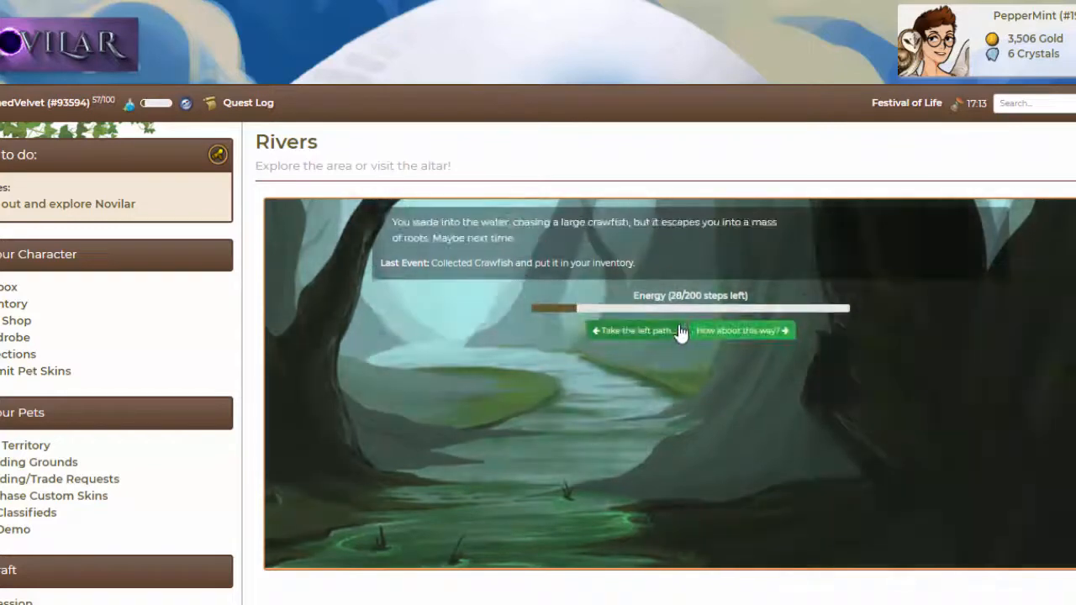
left_click(735, 329)
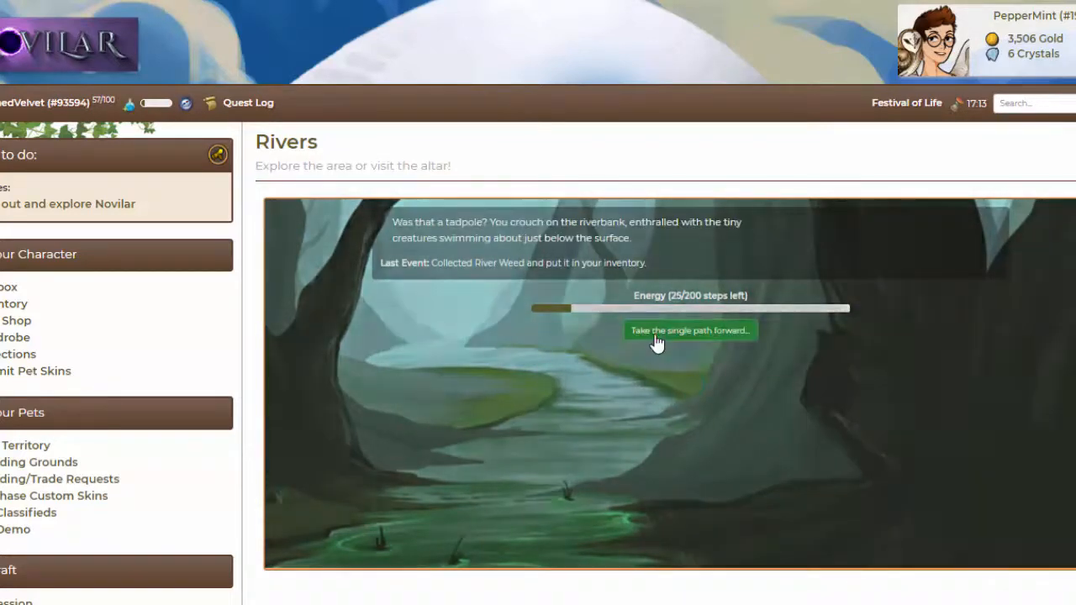
left_click(690, 330)
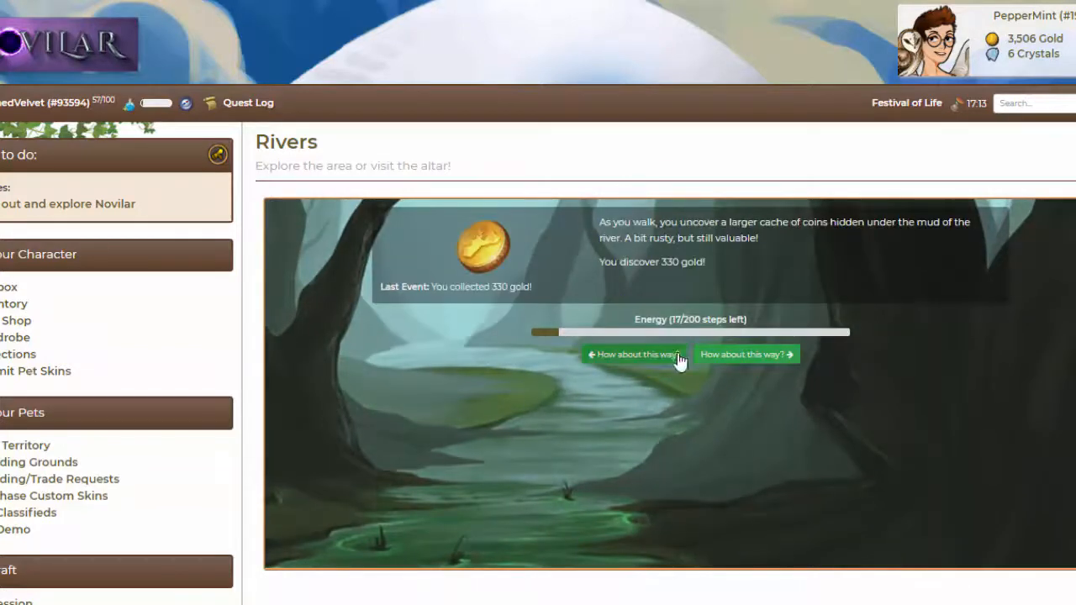
left_click(633, 353)
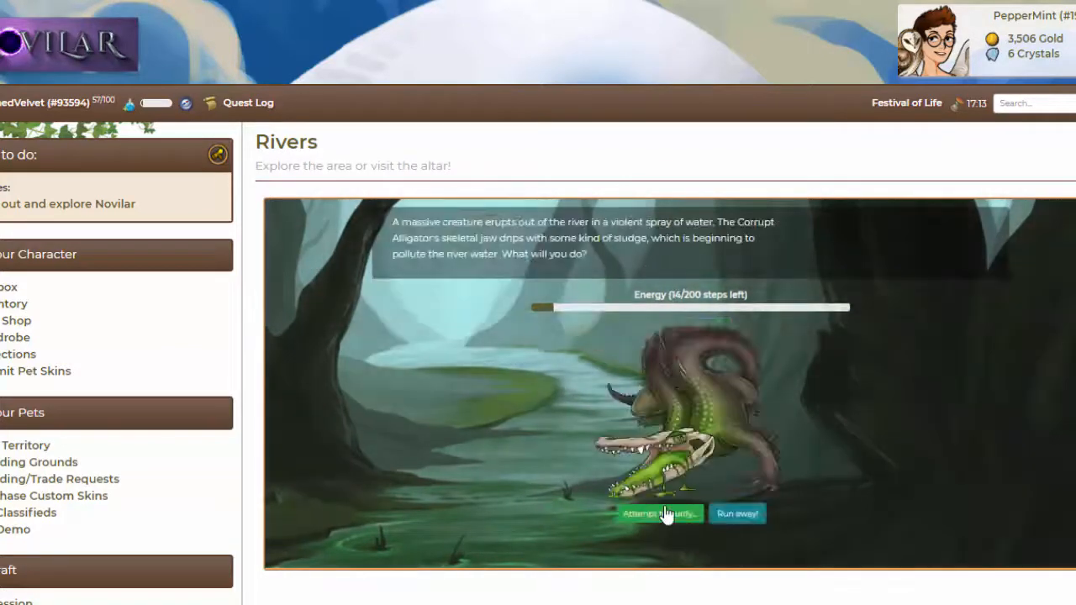
Purify the level 11 corrupt alligator and resume exploring.
left_click(660, 513)
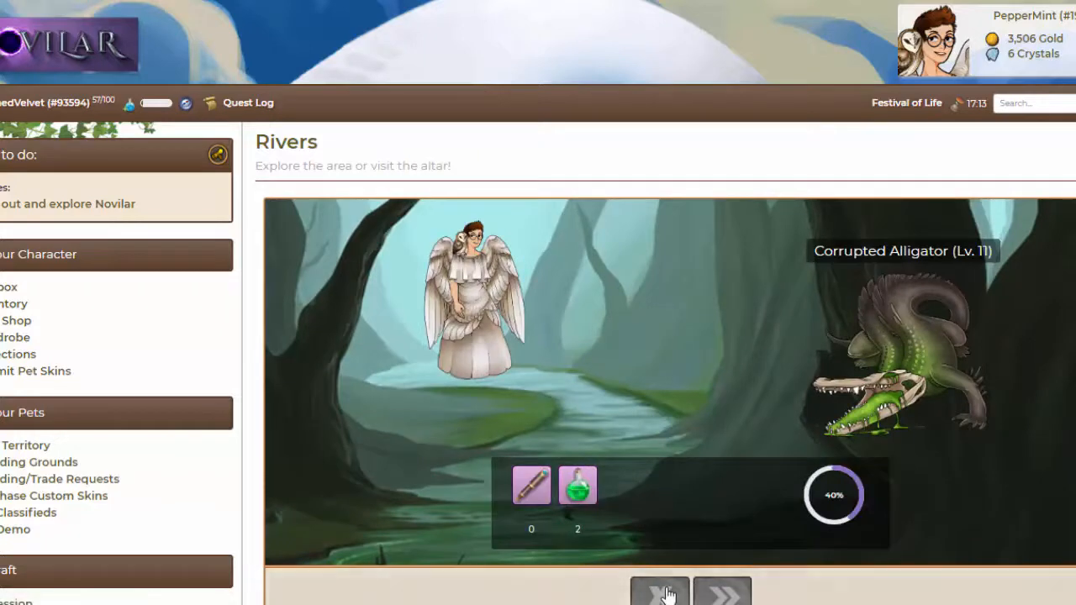
left_click(659, 588)
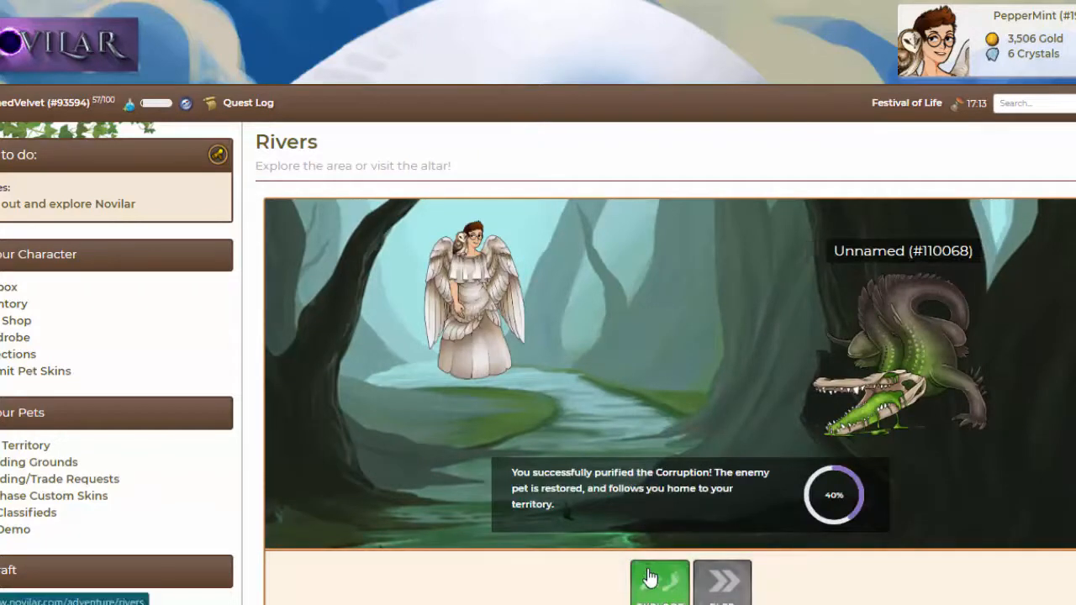
left_click(659, 582)
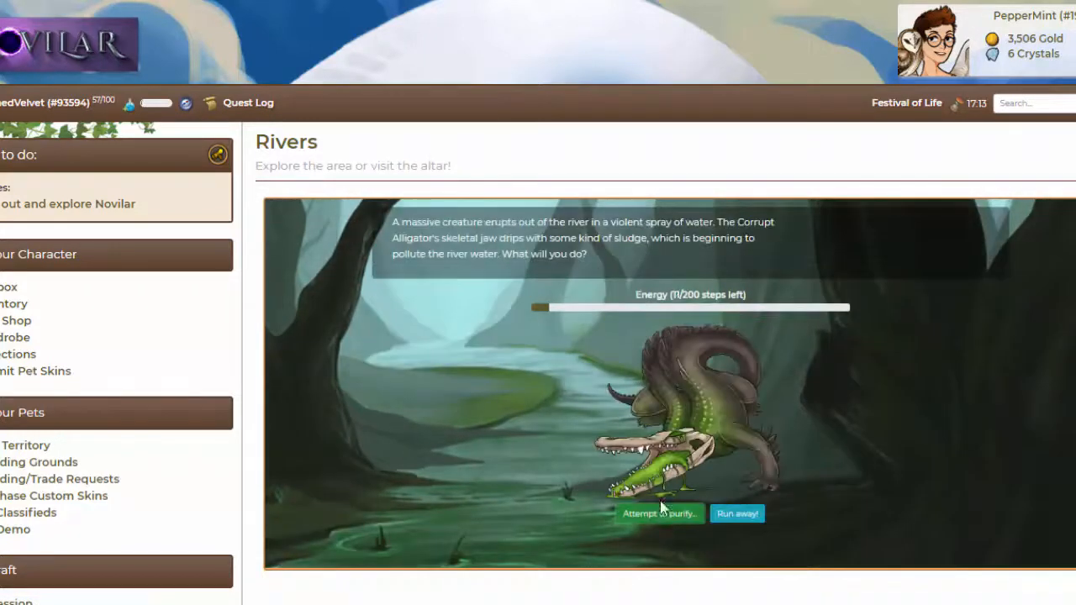
Take on the level 1 and level 44 alligators and check the purification result.
left_click(658, 514)
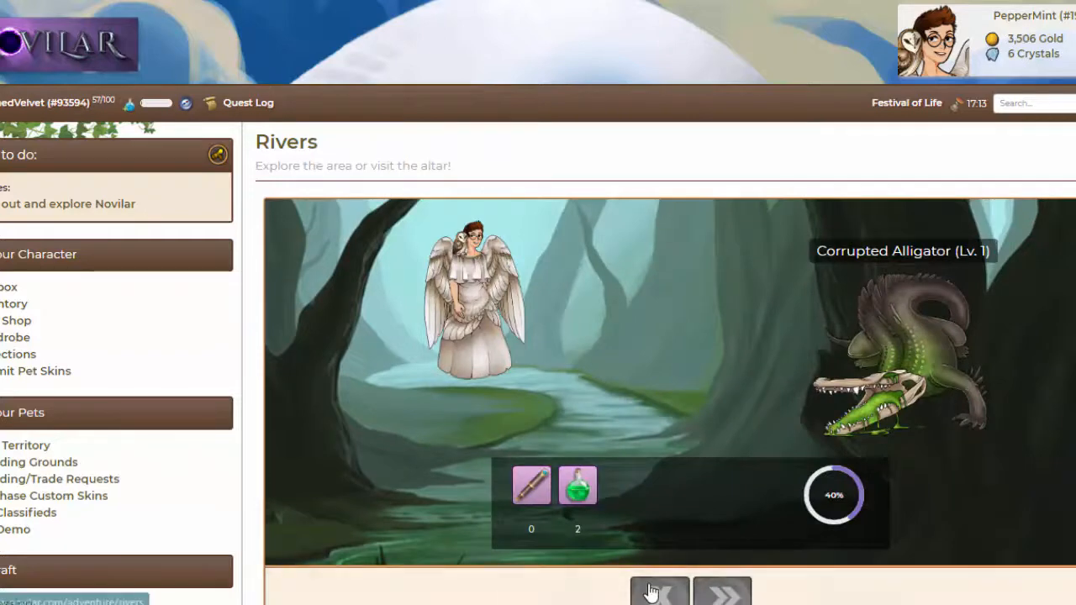
left_click(659, 591)
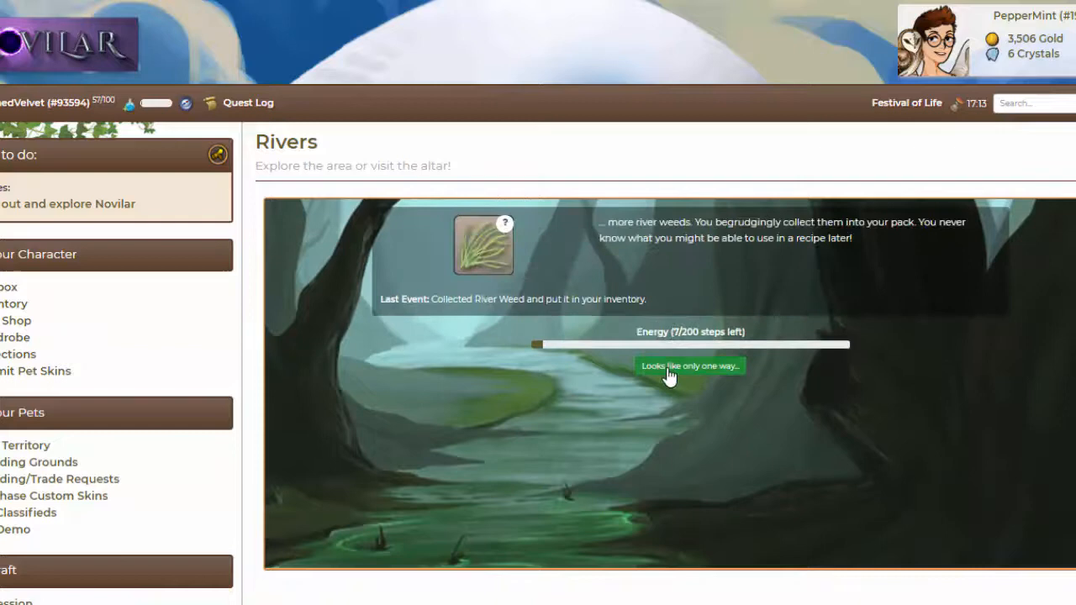
left_click(689, 365)
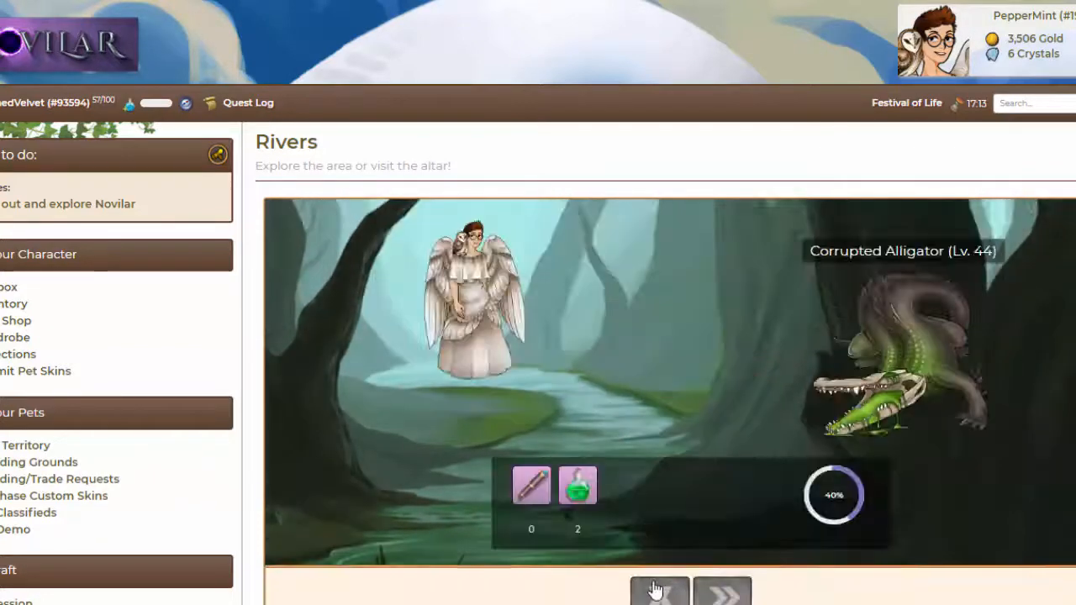
left_click(659, 588)
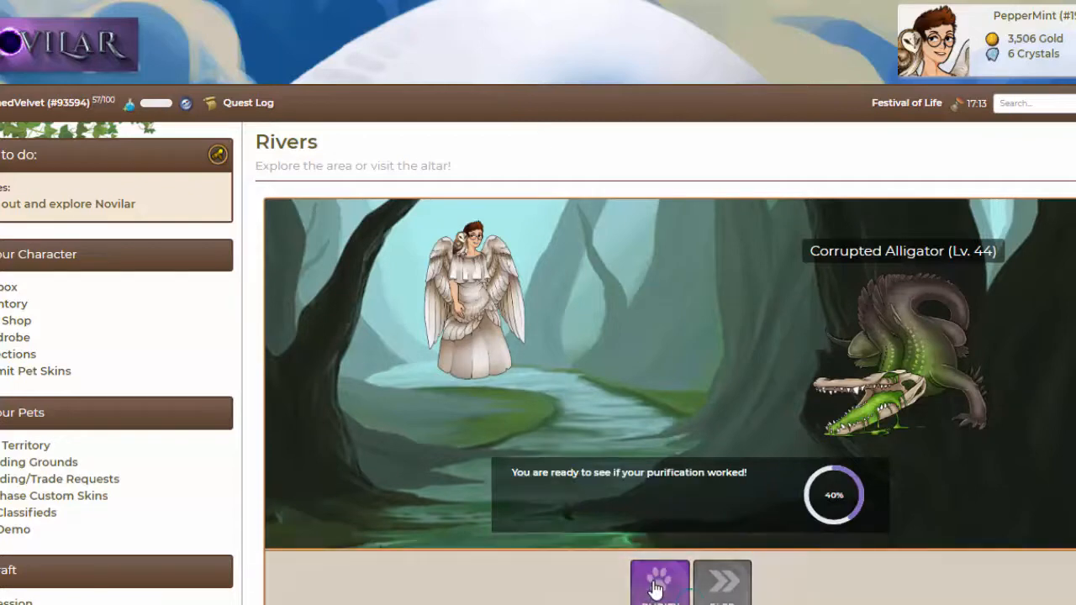
left_click(658, 582)
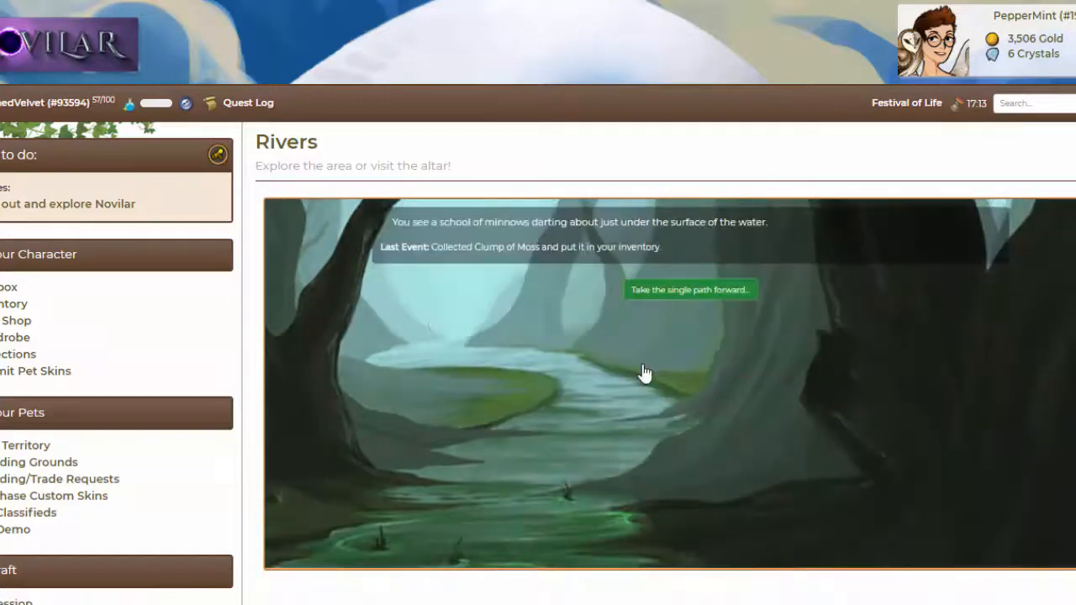